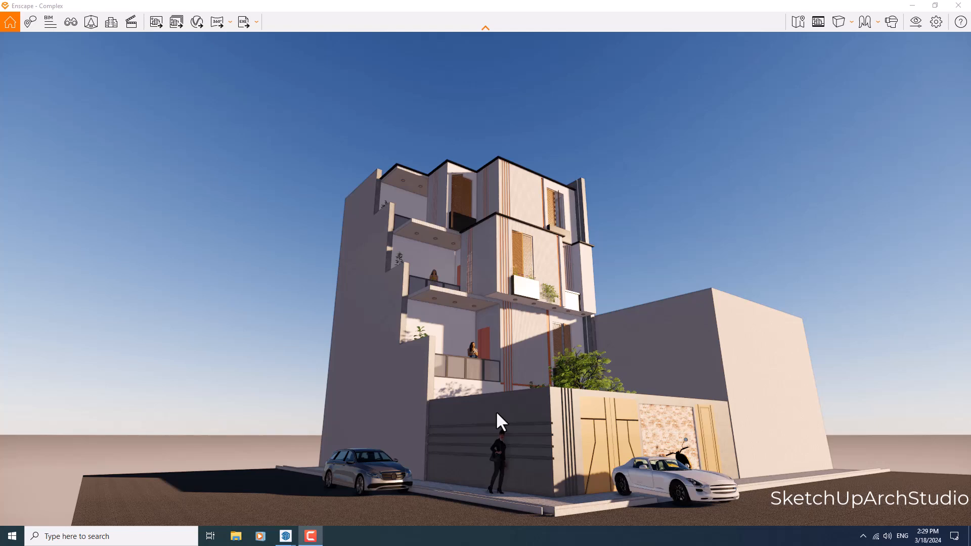
{"action": "mouse_move", "coordinate": [538, 376]}
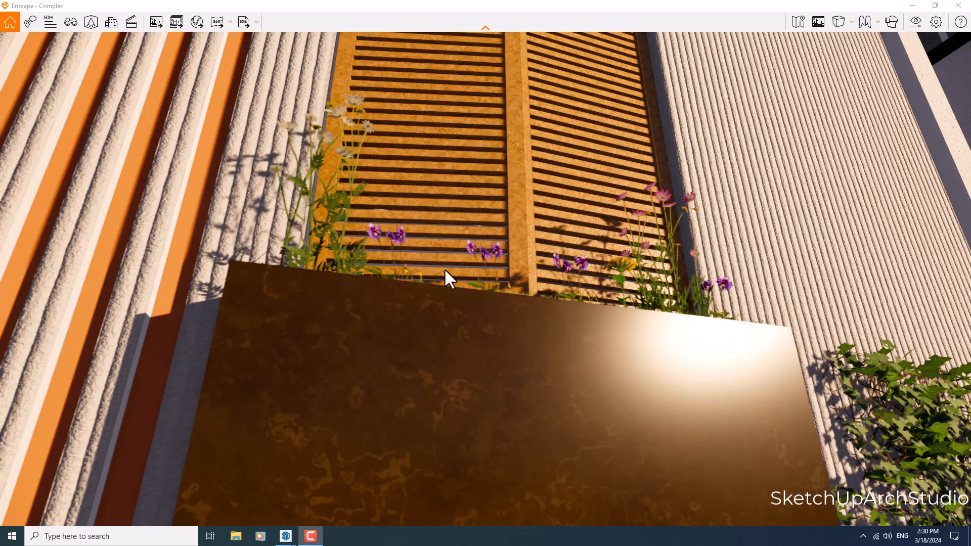
Explore the building up close, then open the saved views list showing Cameras 1–7.
{"action": "left_click", "coordinate": [70, 21]}
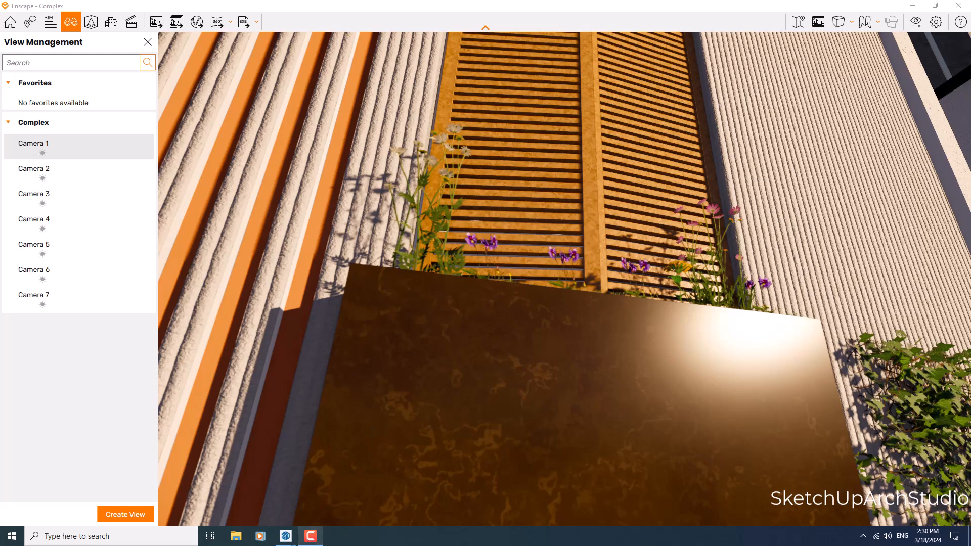
Create view 'Camera 8' with yaw 90, no linked visual preset, and no saved sun position.
{"action": "left_click", "coordinate": [124, 514]}
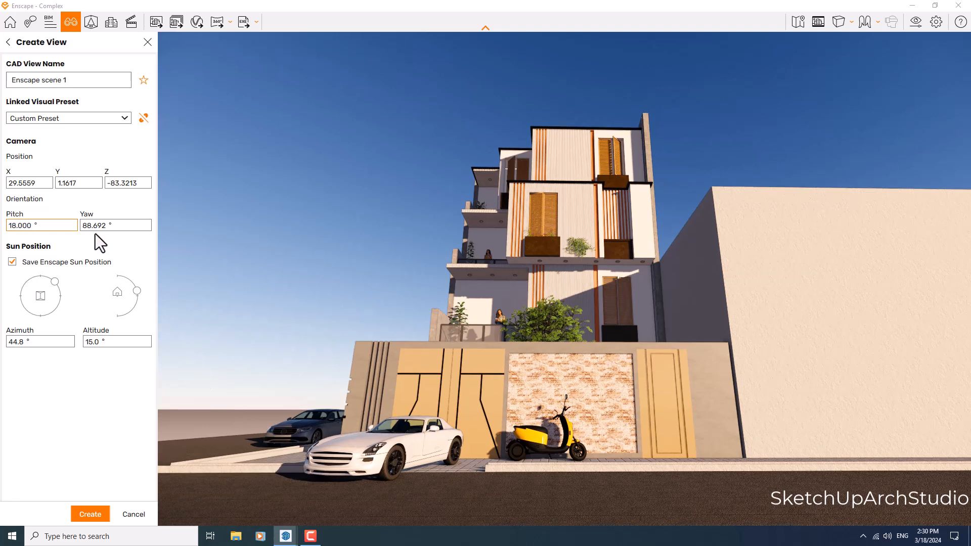
{"action": "type", "text": "90.000 °"}
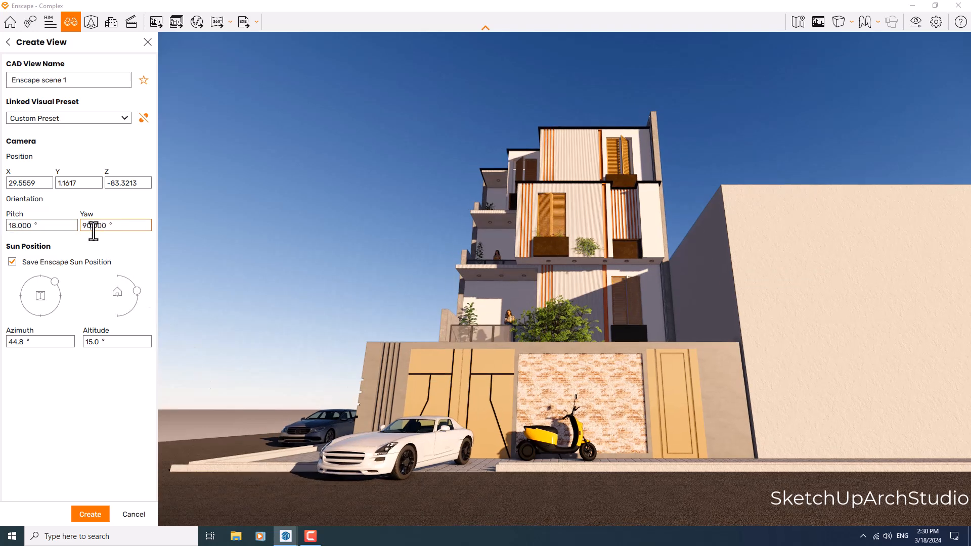
{"action": "left_click", "coordinate": [116, 225]}
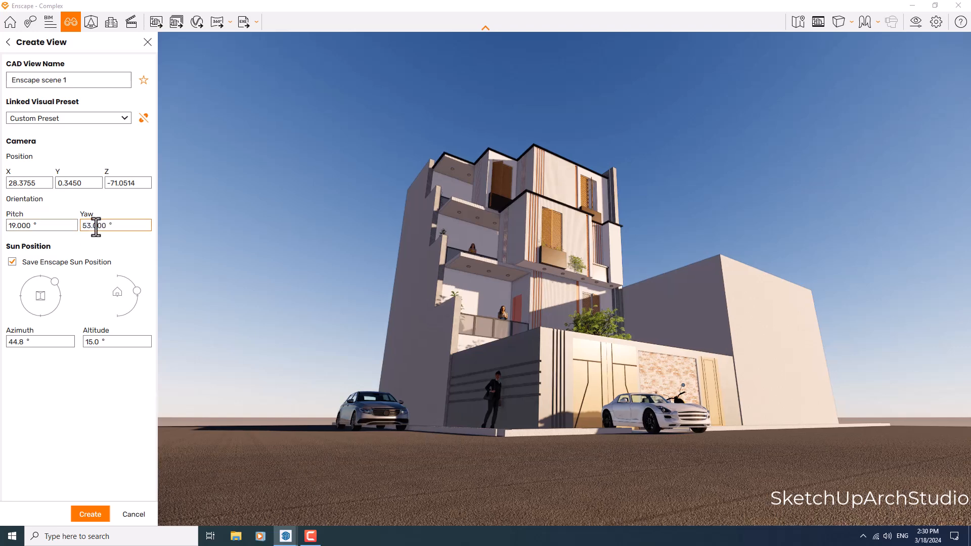
{"action": "left_click", "coordinate": [143, 118]}
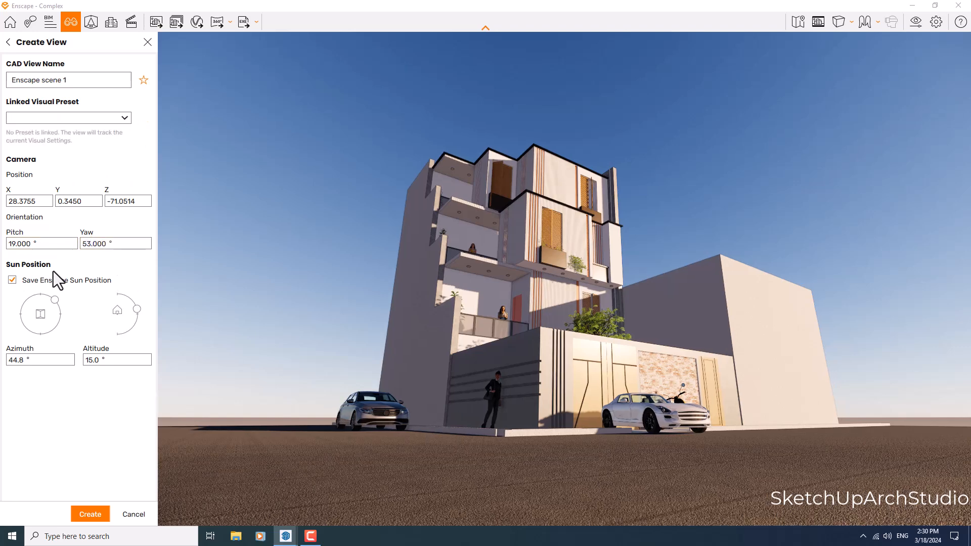
{"action": "left_click", "coordinate": [12, 279]}
{"action": "type", "text": "-71.0000"}
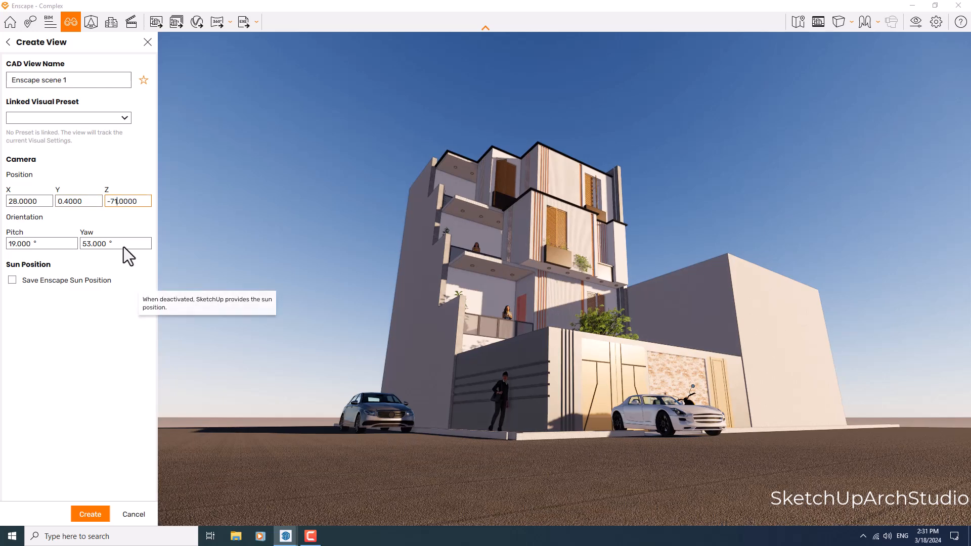
{"action": "type", "text": "Camera 8"}
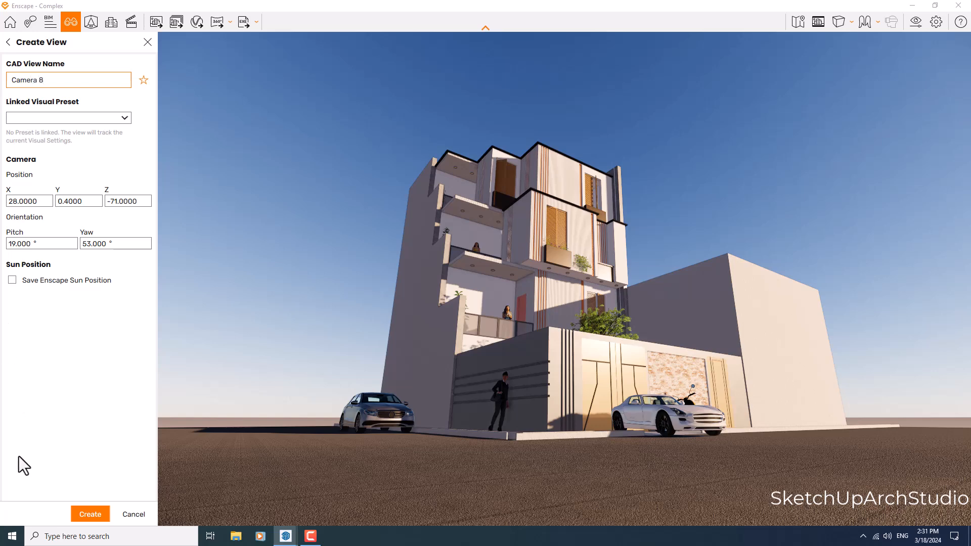
{"action": "left_click", "coordinate": [91, 514]}
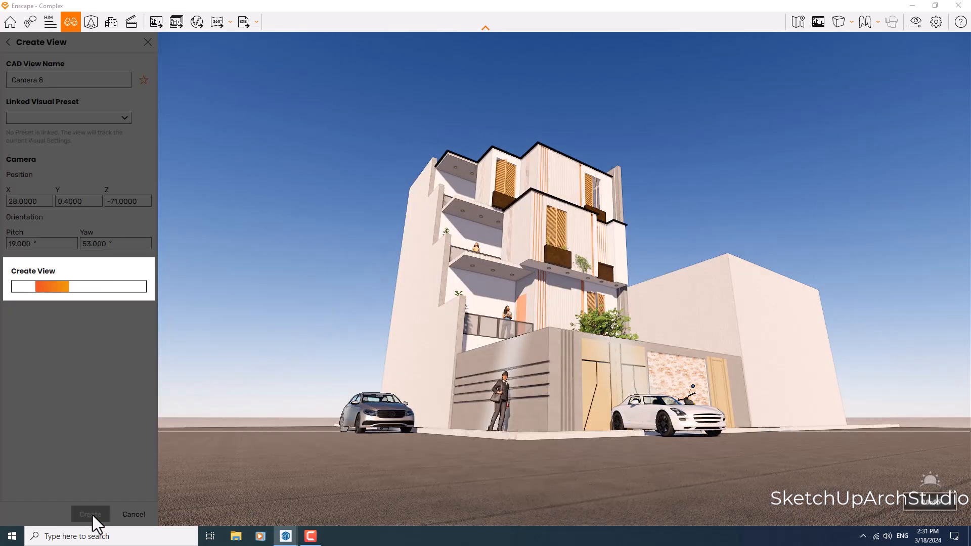
{"action": "left_click", "coordinate": [91, 514]}
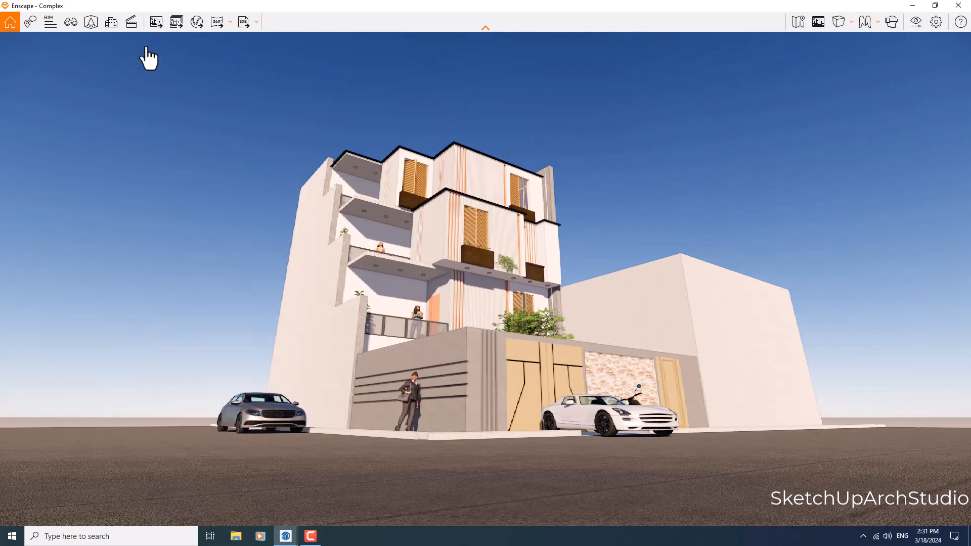
Show the safe frame and set a custom 1920 × 1600 output resolution.
{"action": "left_click", "coordinate": [818, 21]}
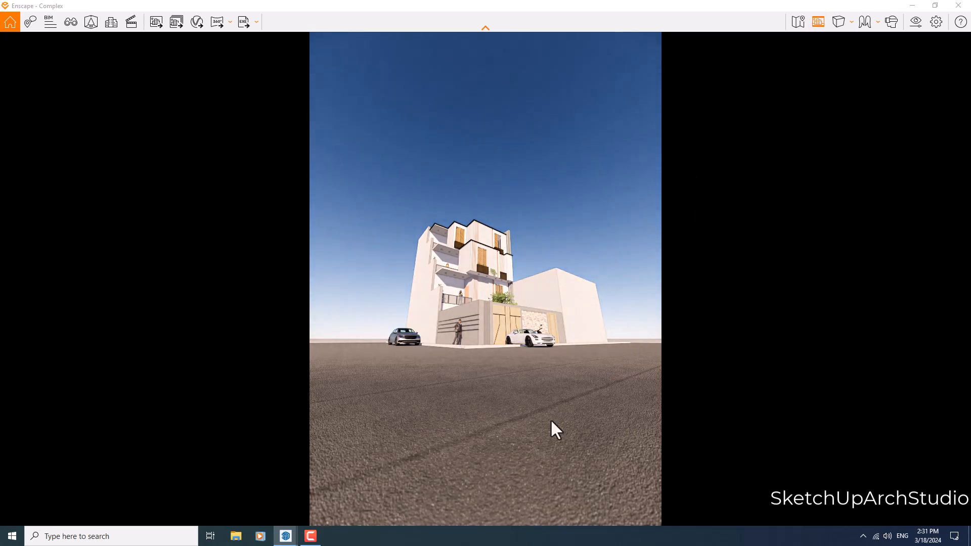
{"action": "mouse_move", "coordinate": [440, 415]}
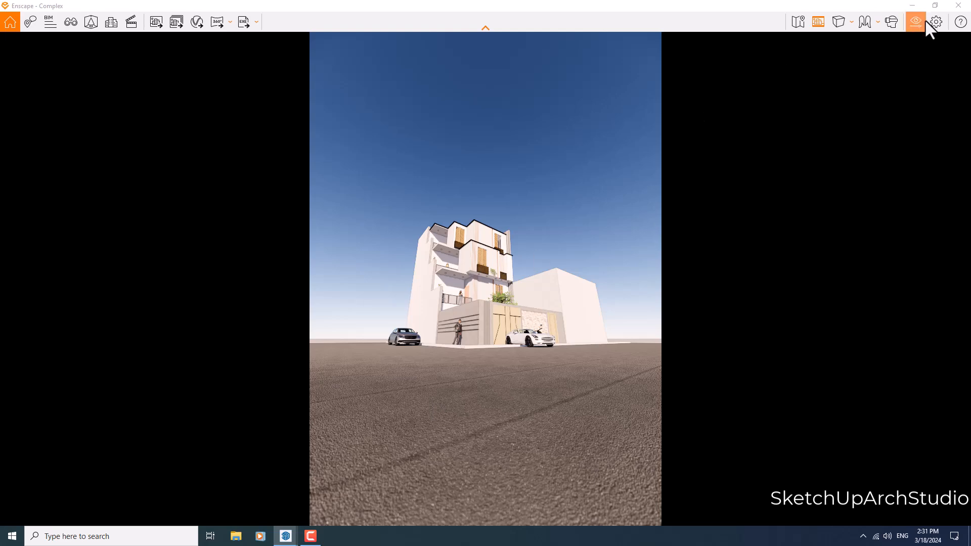
{"action": "mouse_move", "coordinate": [915, 22]}
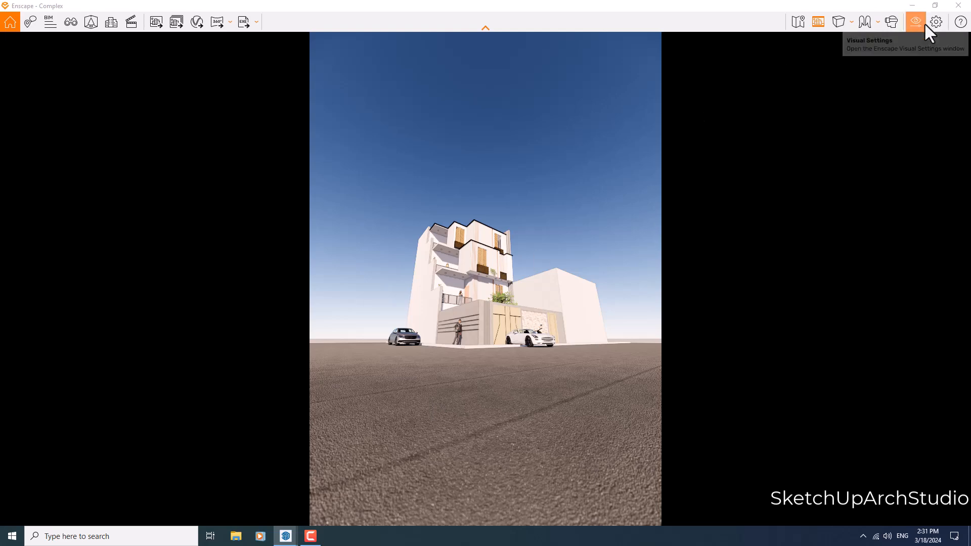
{"action": "left_click", "coordinate": [915, 22]}
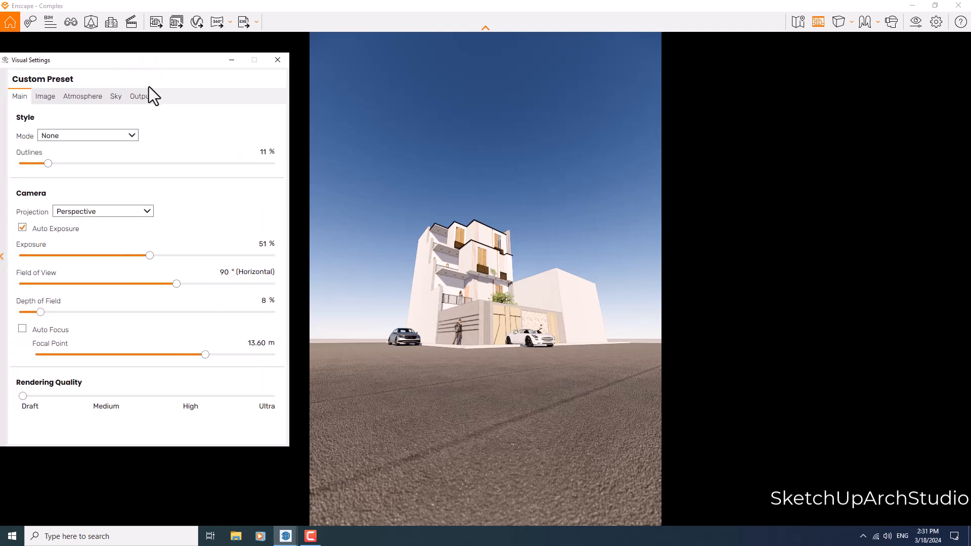
{"action": "left_click", "coordinate": [140, 96]}
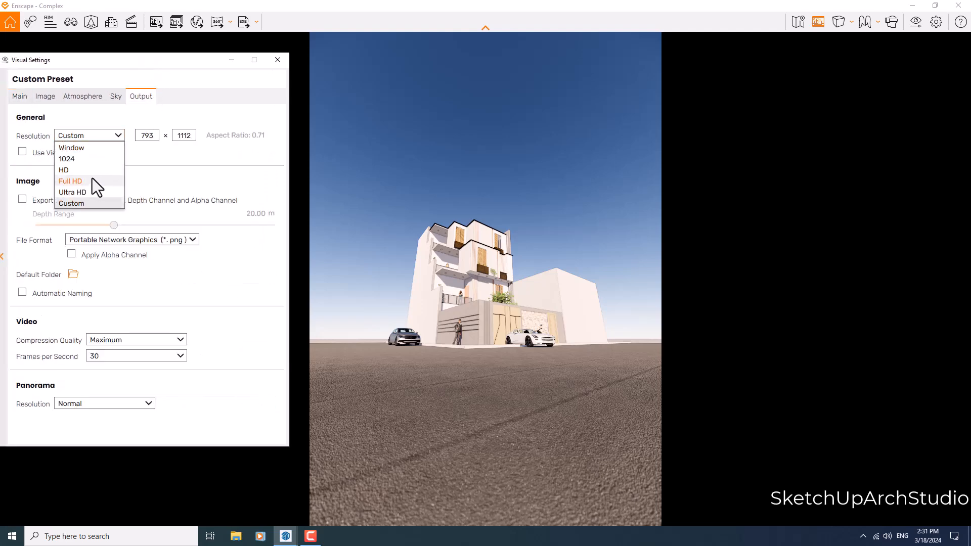
{"action": "left_click", "coordinate": [70, 181]}
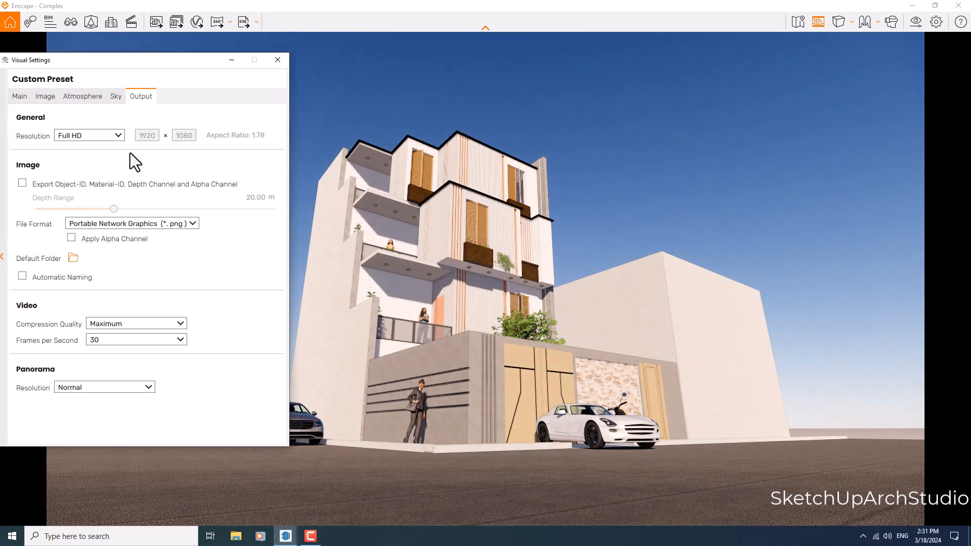
{"action": "left_click", "coordinate": [89, 135]}
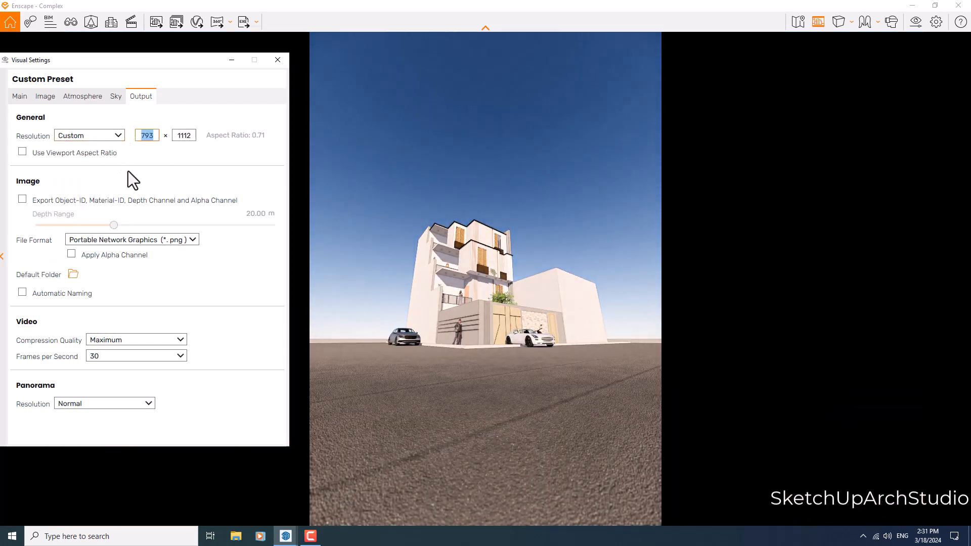
{"action": "type", "text": "1920"}
{"action": "left_click", "coordinate": [184, 135]}
{"action": "type", "text": "1600"}
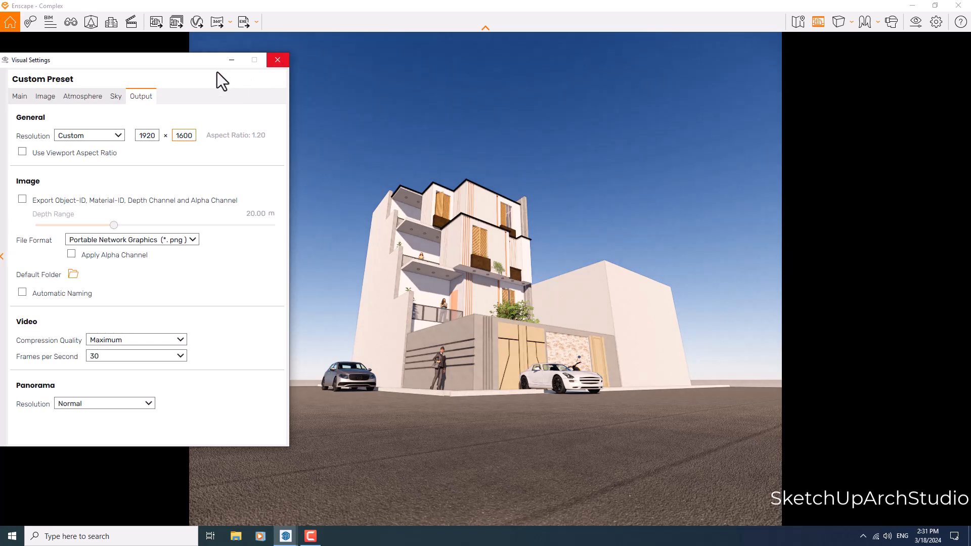
{"action": "left_click", "coordinate": [19, 96]}
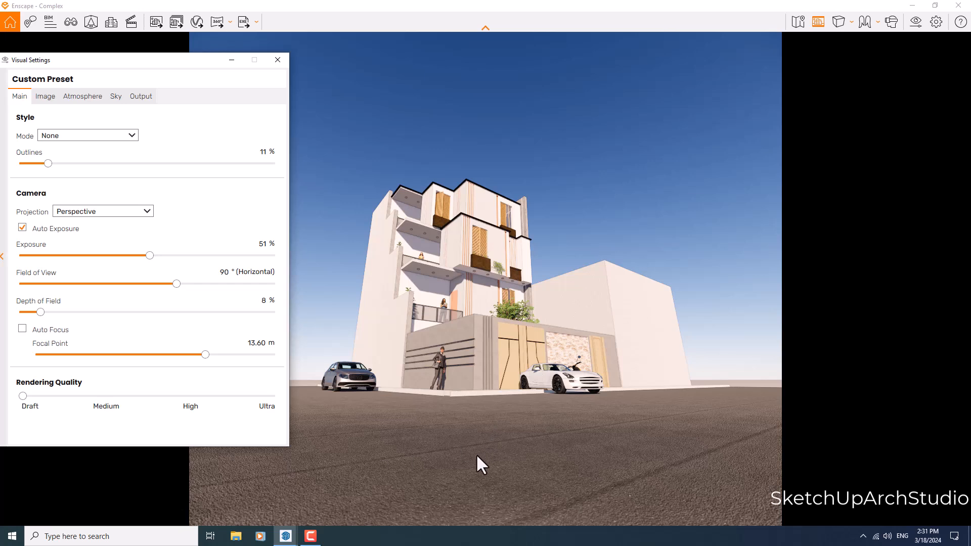
{"action": "mouse_move", "coordinate": [499, 260]}
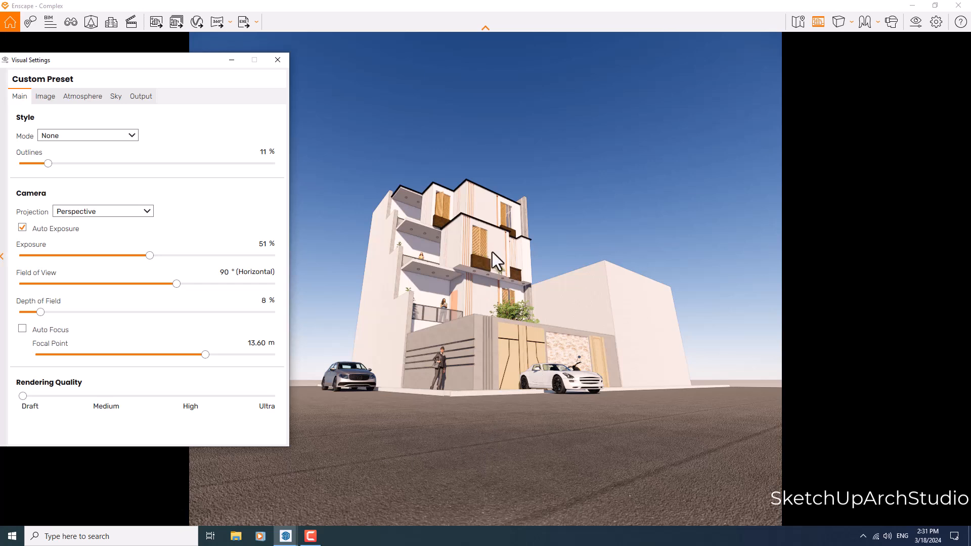
Enable two-point perspective and set the sky horizon to White Cubes.
{"action": "left_click", "coordinate": [102, 211]}
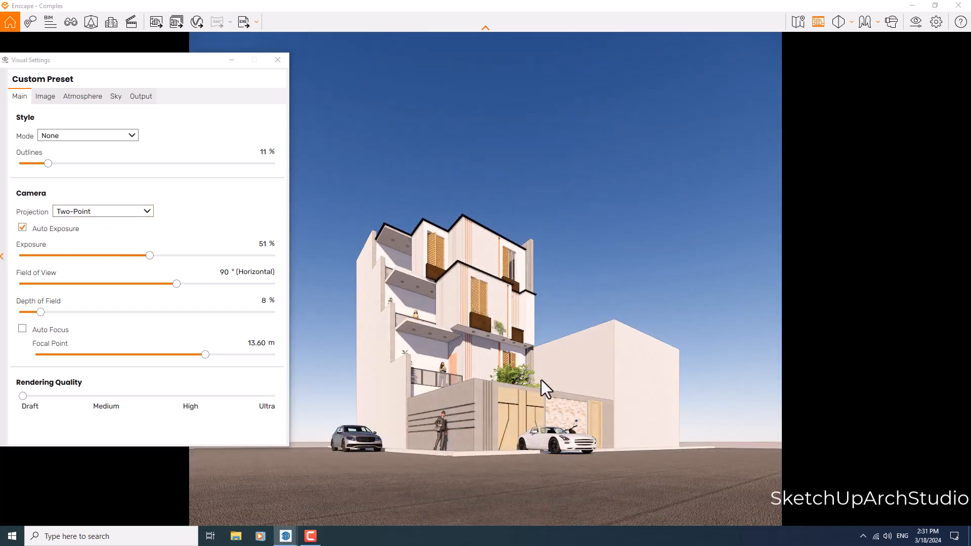
{"action": "left_click", "coordinate": [115, 96]}
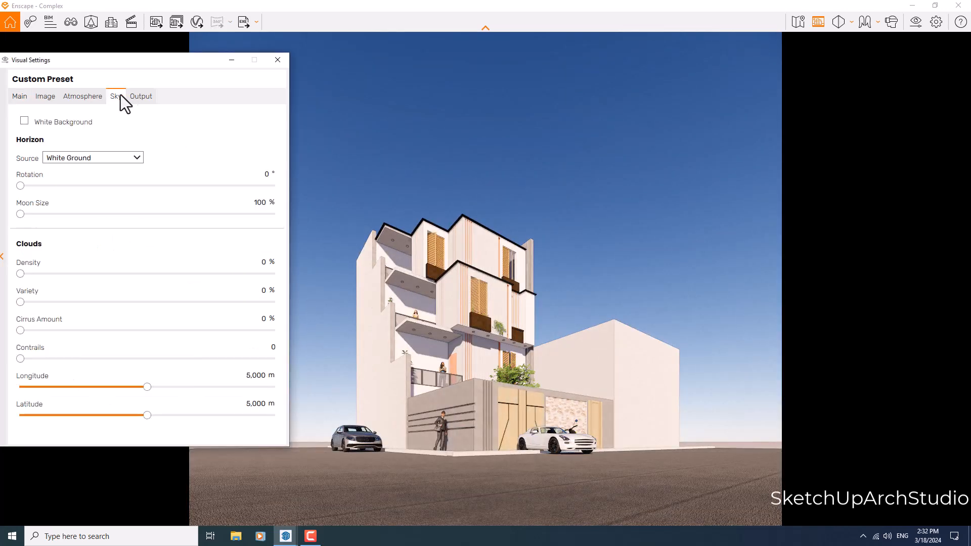
{"action": "left_click", "coordinate": [93, 157]}
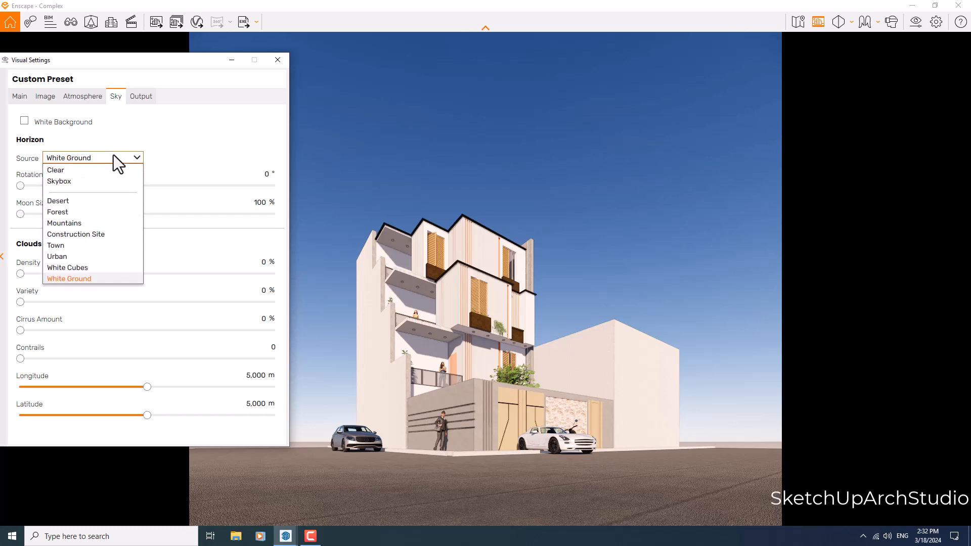
{"action": "left_click", "coordinate": [67, 267]}
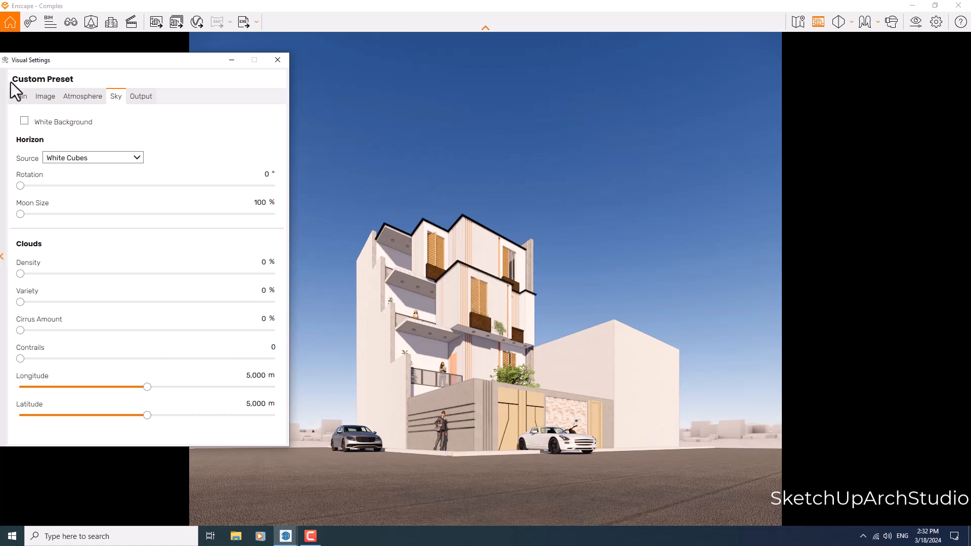
Narrow the field of view well below 90° and close the visual settings.
{"action": "left_click", "coordinate": [20, 96]}
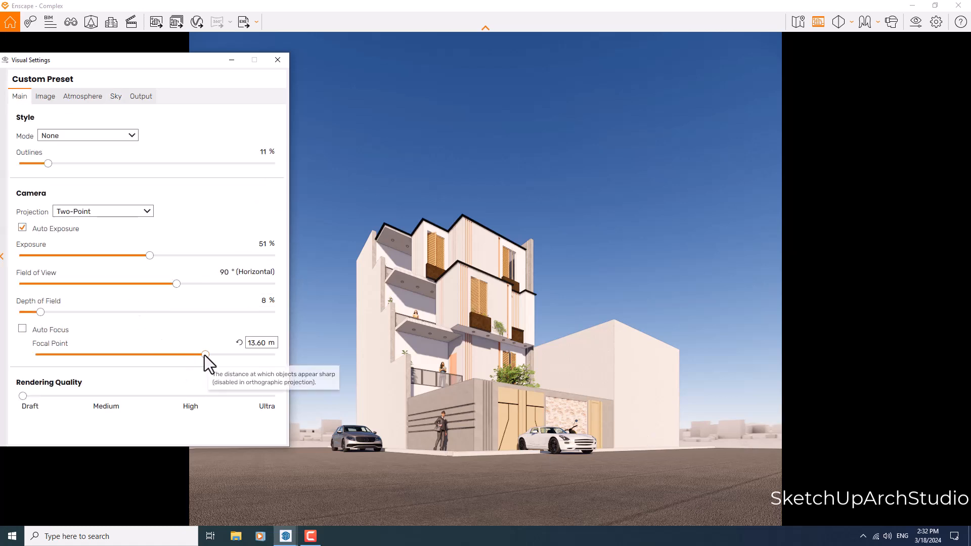
{"action": "left_click_drag", "start_coordinate": [176, 284], "coordinate": [170, 284]}
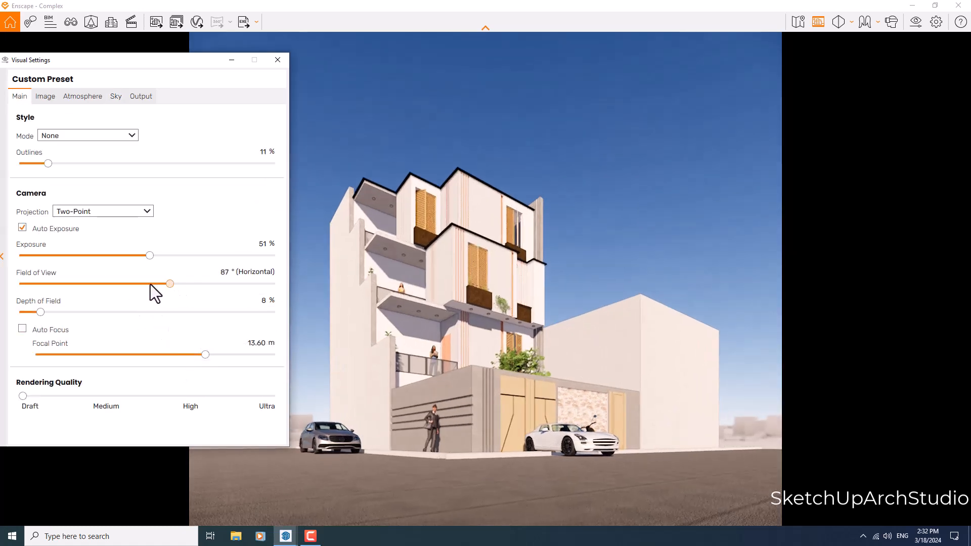
{"action": "left_click_drag", "start_coordinate": [170, 284], "coordinate": [91, 284]}
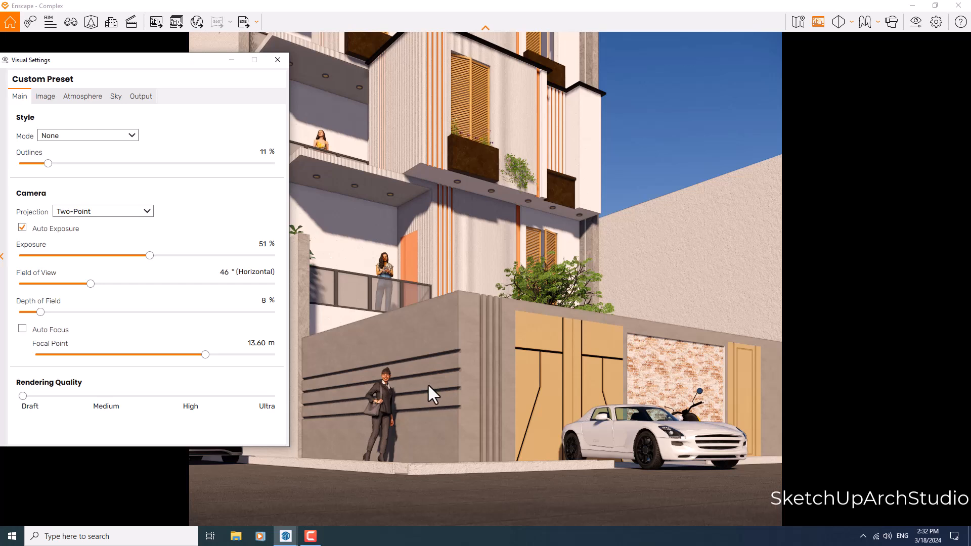
{"action": "mouse_move", "coordinate": [254, 272]}
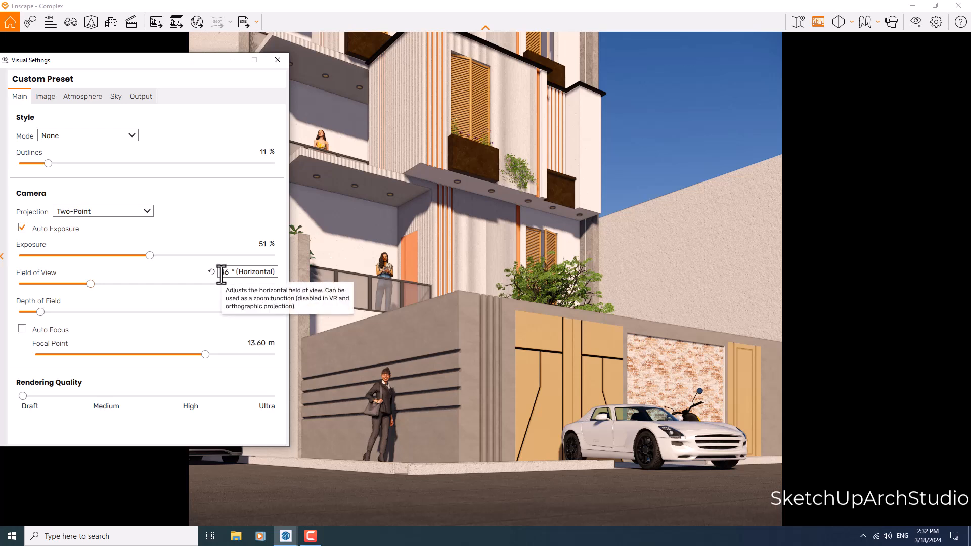
{"action": "left_click", "coordinate": [248, 272]}
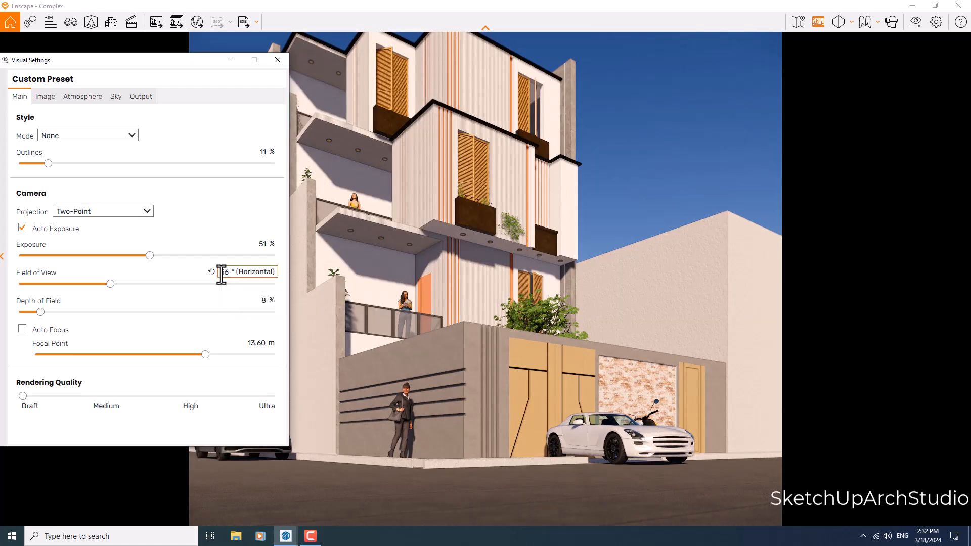
{"action": "left_click", "coordinate": [277, 60]}
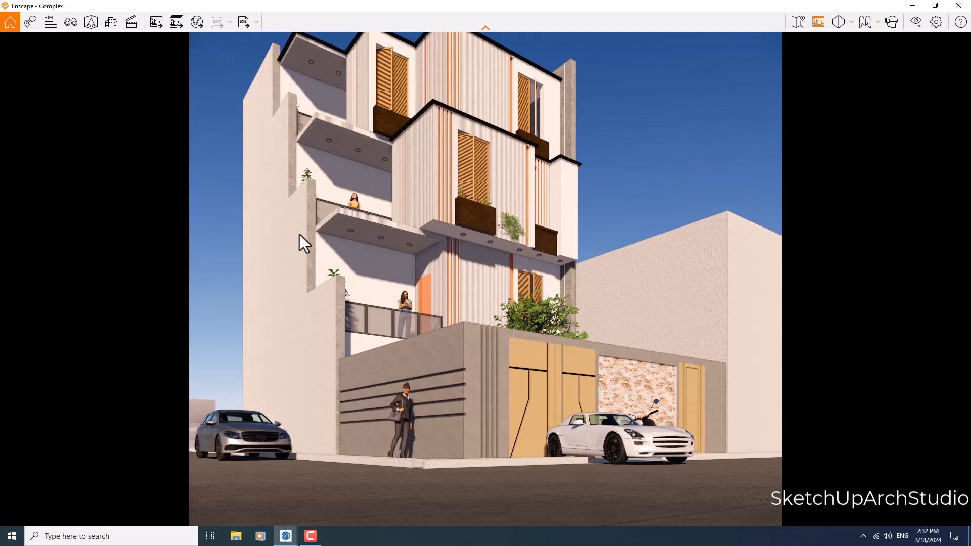
Edit saved view Camera 8, changing its pitch to 26.
{"action": "left_click", "coordinate": [70, 21]}
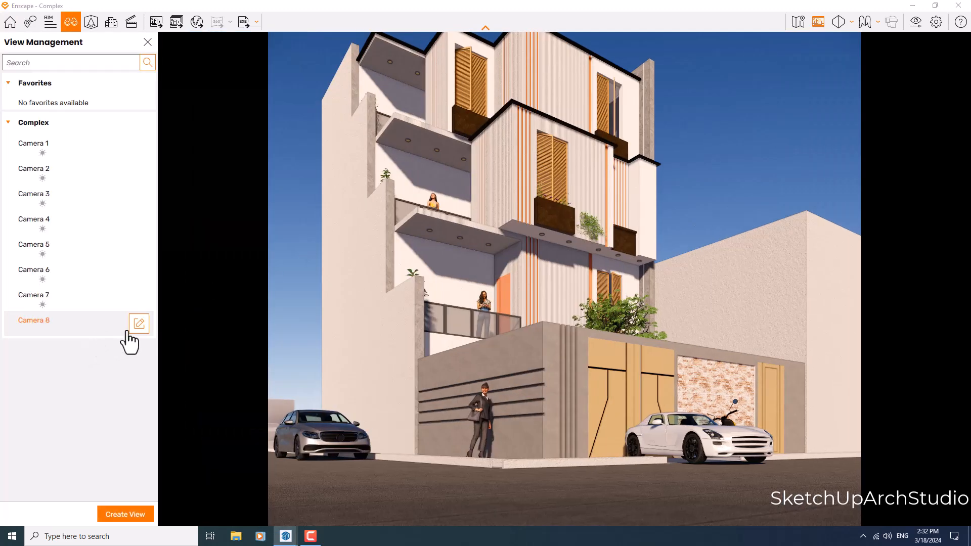
{"action": "left_click", "coordinate": [139, 323]}
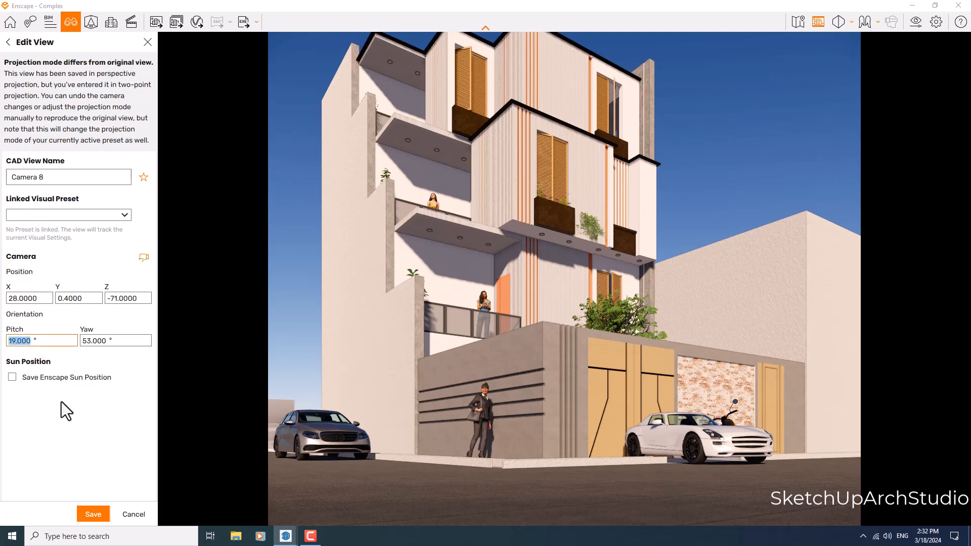
{"action": "type", "text": "26.000"}
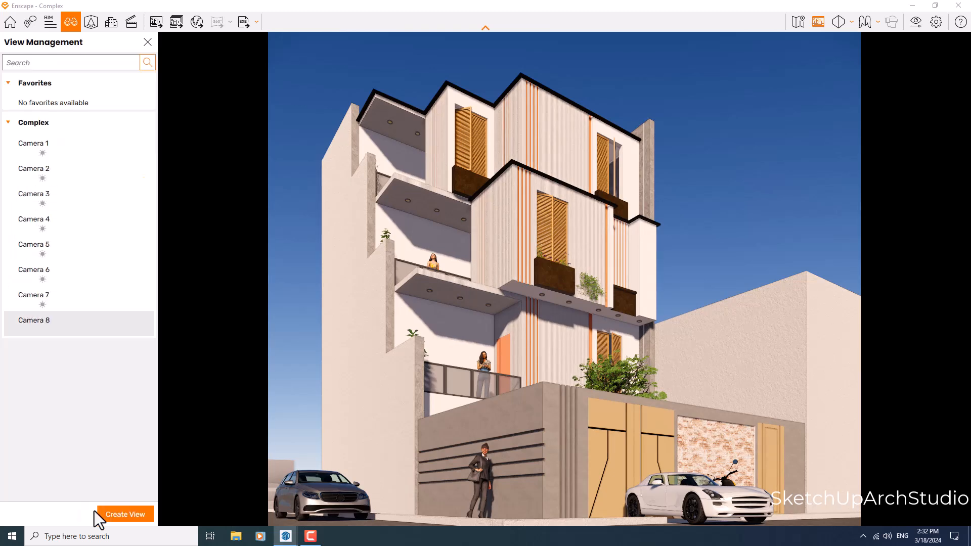
{"action": "mouse_move", "coordinate": [257, 480]}
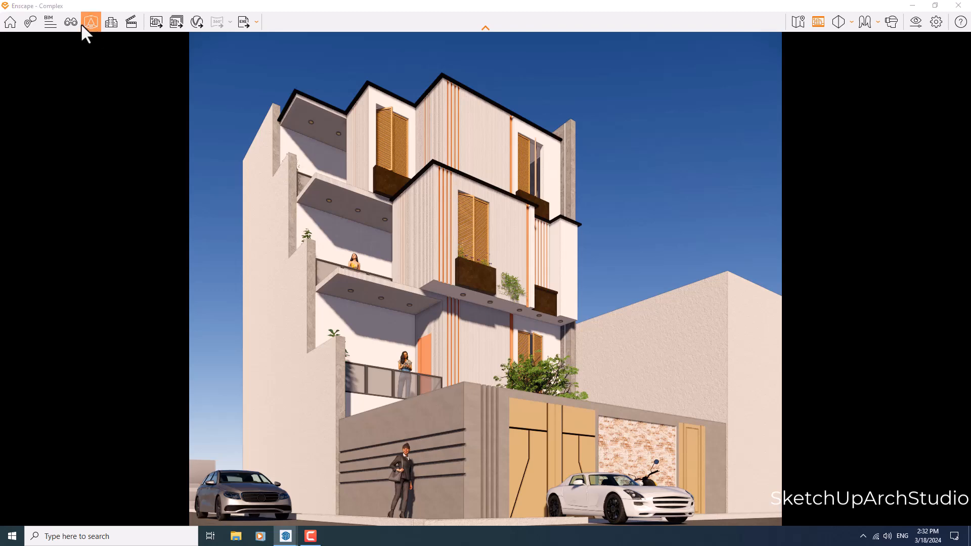
Browse the asset library, select the Move tool, and close the library.
{"action": "left_click", "coordinate": [91, 21]}
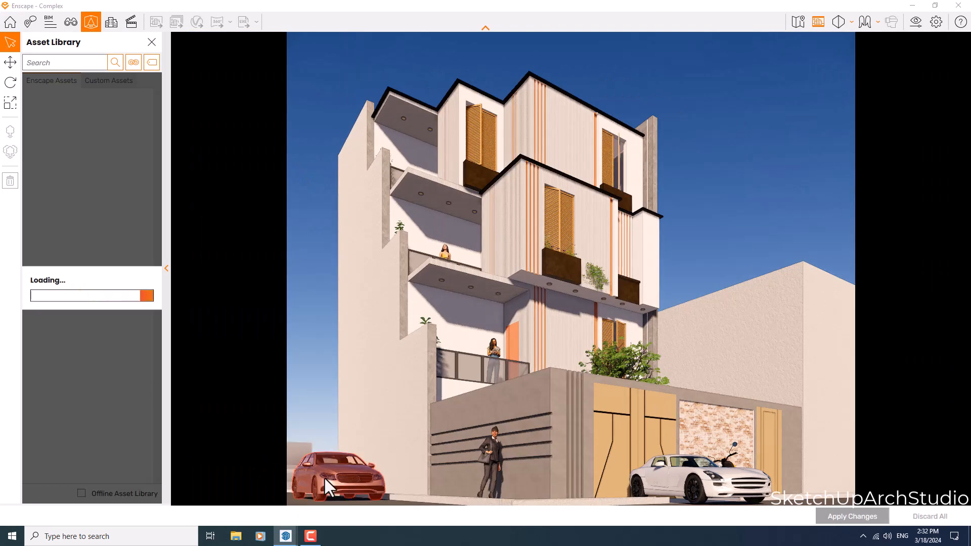
{"action": "left_click", "coordinate": [337, 477]}
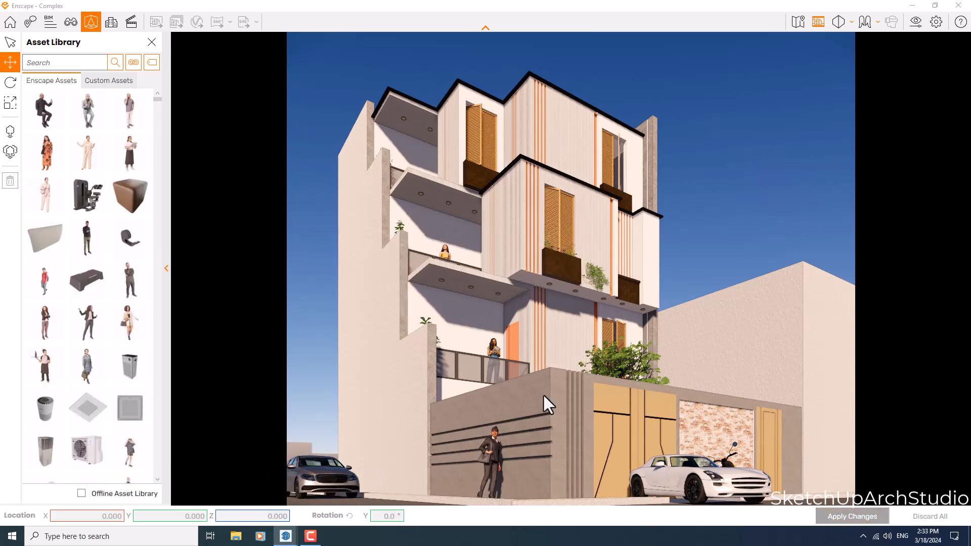
{"action": "mouse_move", "coordinate": [166, 268]}
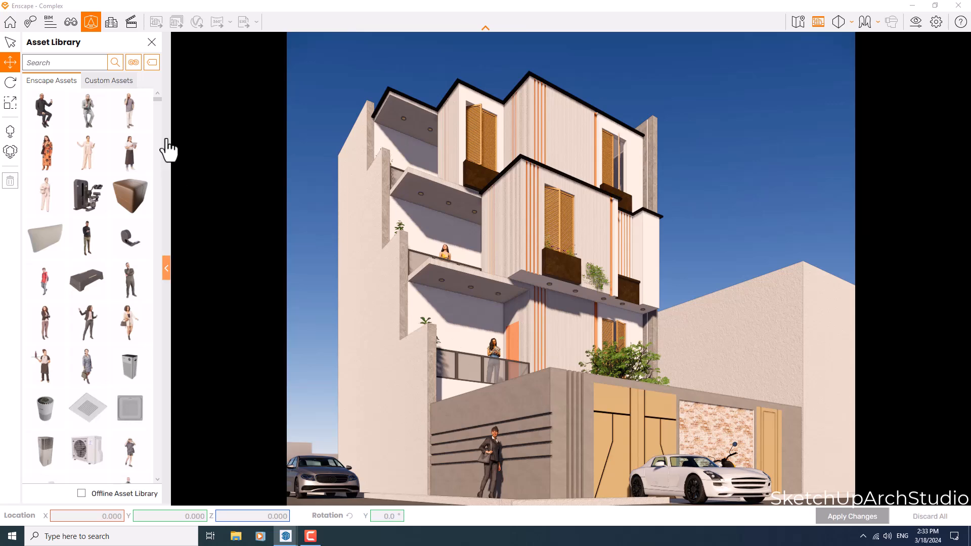
{"action": "left_click", "coordinate": [152, 42]}
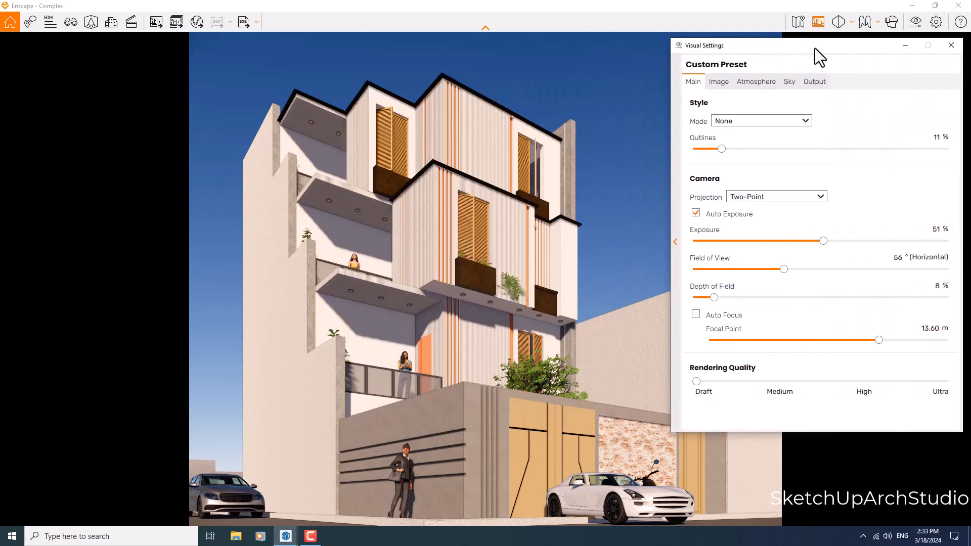
Set Style Mode to White and close visual settings to inspect the clay render.
{"action": "left_click", "coordinate": [760, 120]}
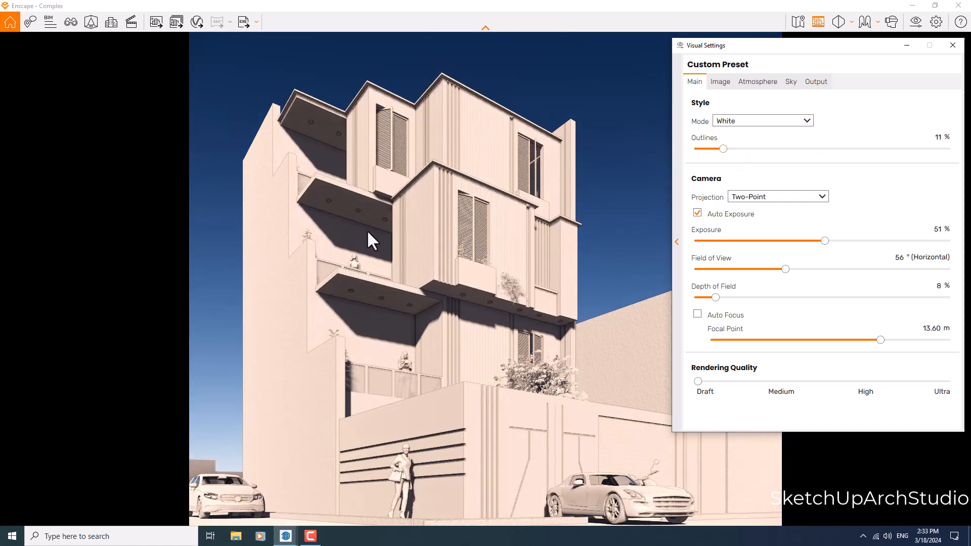
{"action": "left_click", "coordinate": [953, 45]}
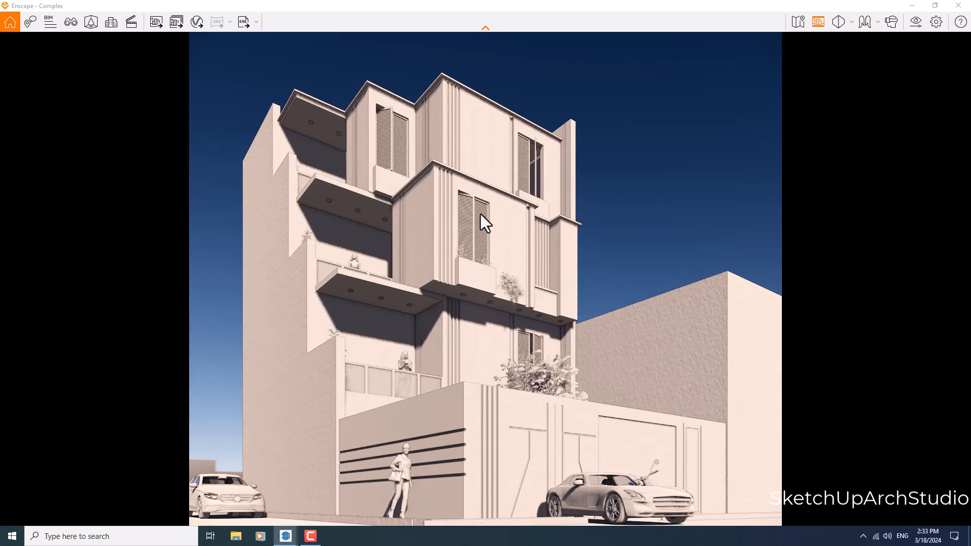
{"action": "mouse_move", "coordinate": [419, 380]}
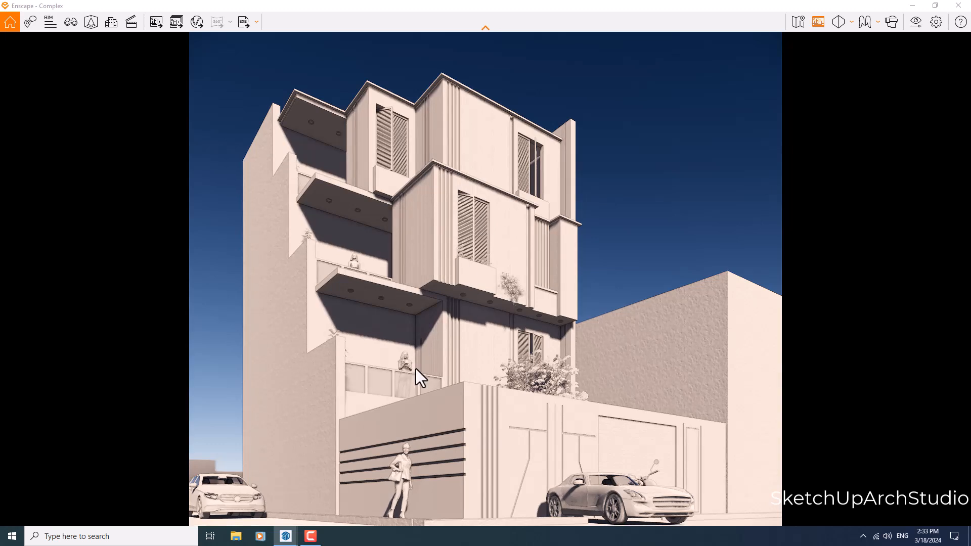
{"action": "mouse_move", "coordinate": [212, 93]}
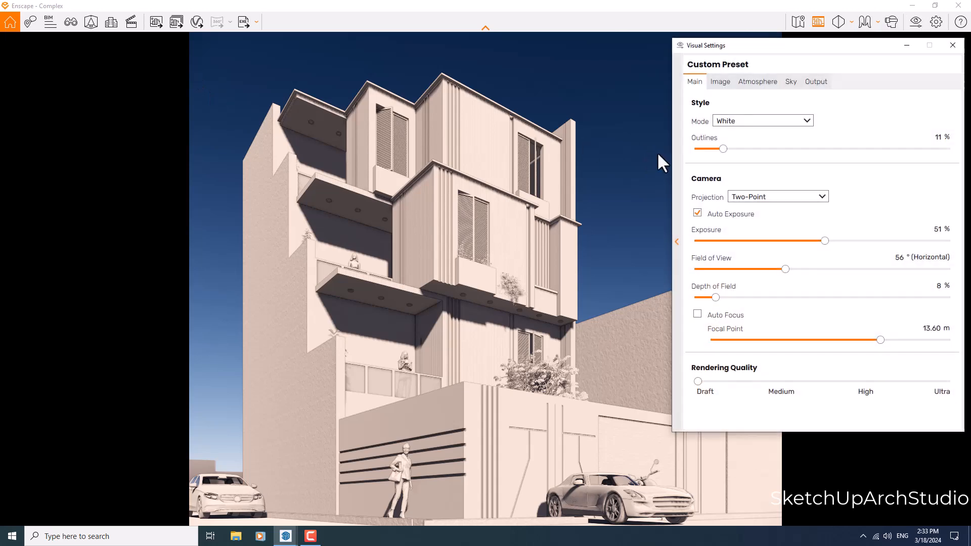
Return style mode to None, remove outlines, and set exposure to 50%.
{"action": "left_click", "coordinate": [763, 121]}
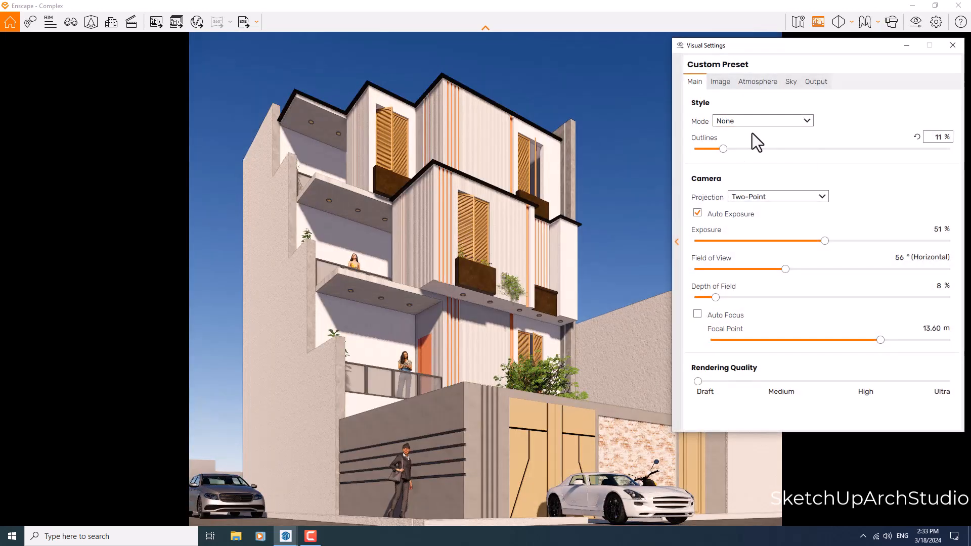
{"action": "mouse_move", "coordinate": [724, 149]}
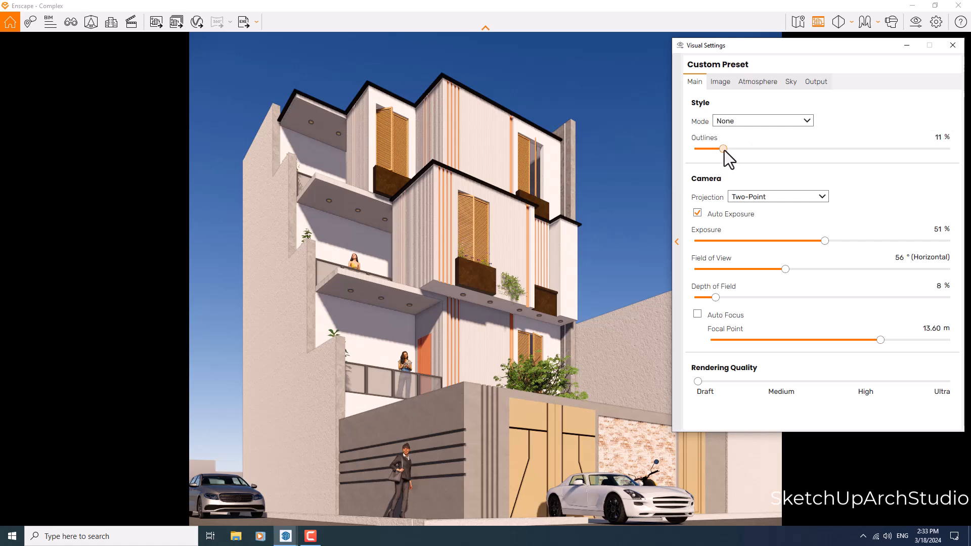
{"action": "left_click_drag", "start_coordinate": [723, 149], "coordinate": [695, 149]}
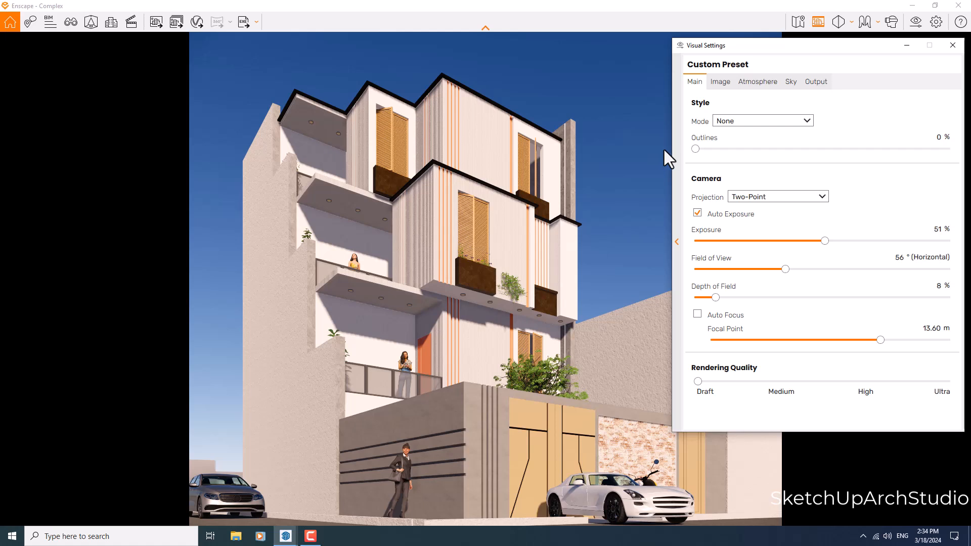
{"action": "left_click_drag", "start_coordinate": [824, 241], "coordinate": [823, 240]}
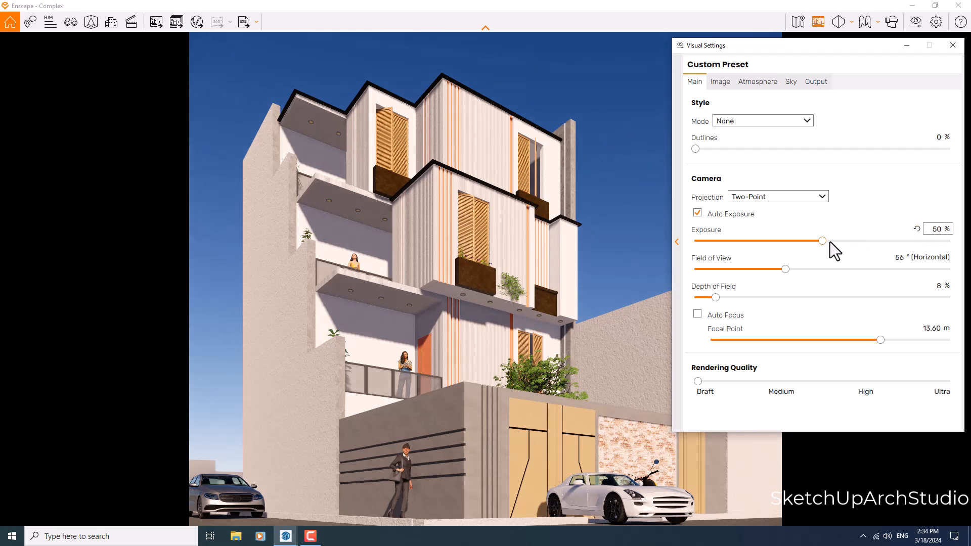
{"action": "left_click_drag", "start_coordinate": [823, 240], "coordinate": [835, 240]}
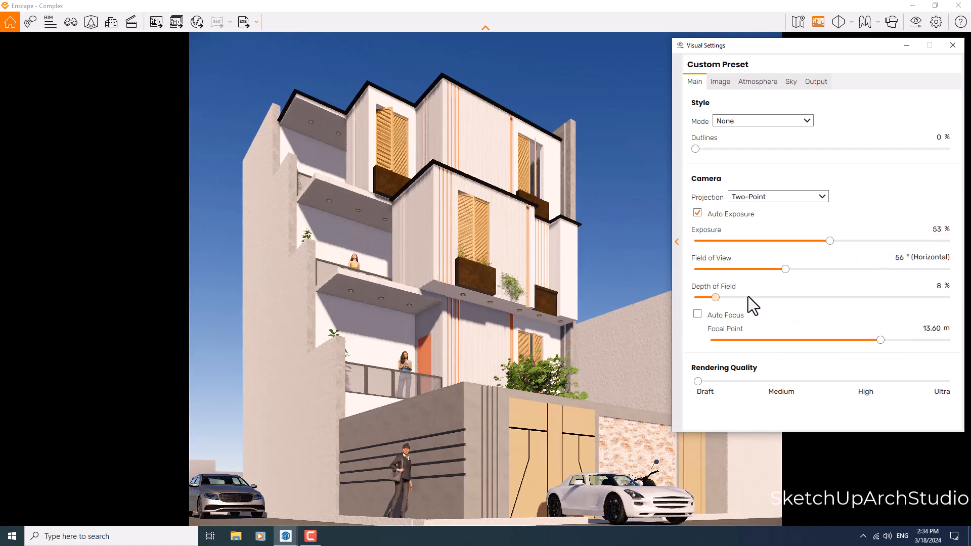
Set focal point to 18.50 m, depth of field to 16%, and rendering quality to Medium.
{"action": "left_click_drag", "start_coordinate": [709, 297], "coordinate": [773, 297]}
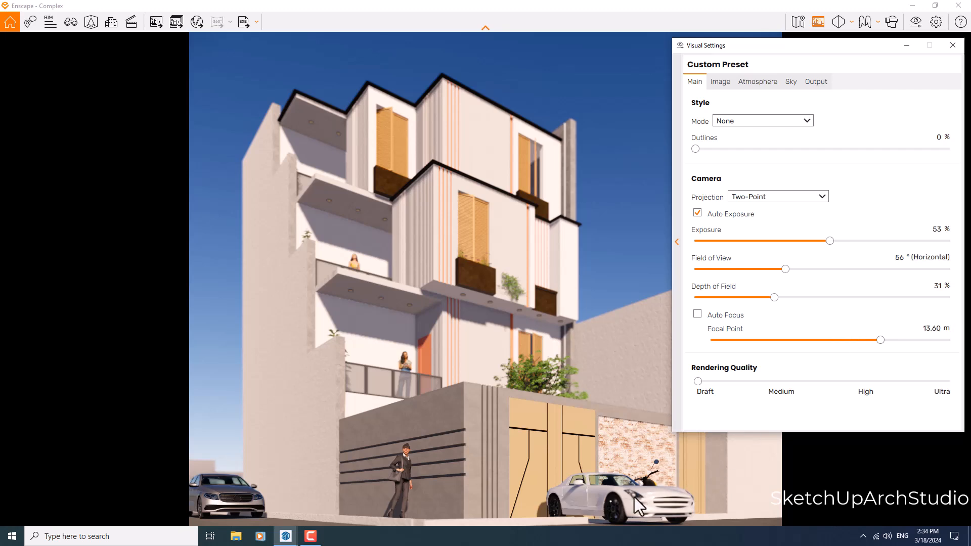
{"action": "mouse_move", "coordinate": [337, 68]}
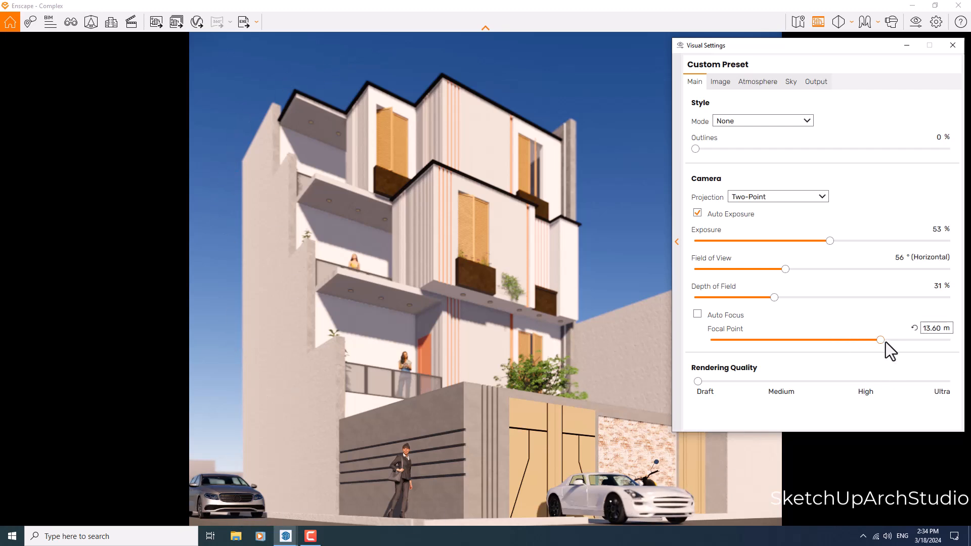
{"action": "left_click_drag", "start_coordinate": [882, 339], "coordinate": [878, 340]}
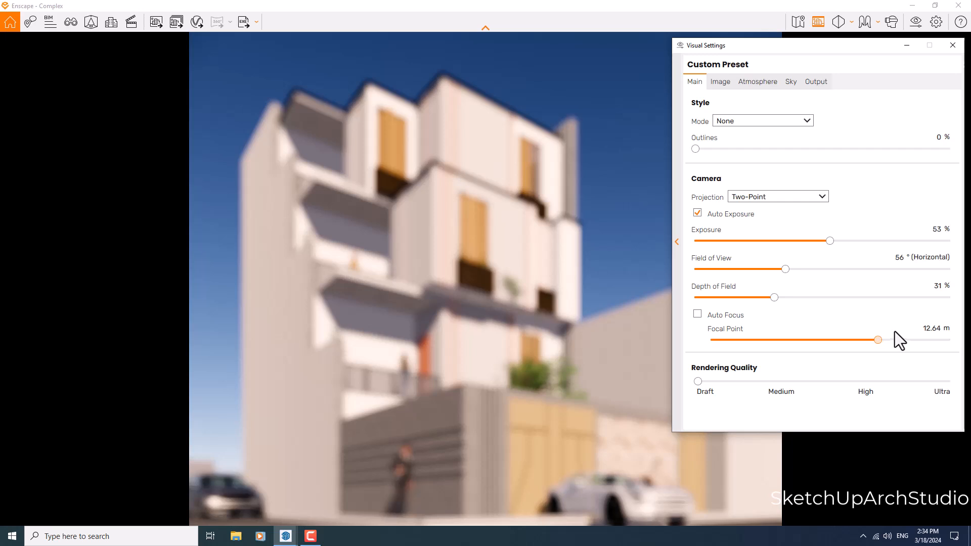
{"action": "left_click_drag", "start_coordinate": [877, 339], "coordinate": [891, 340]}
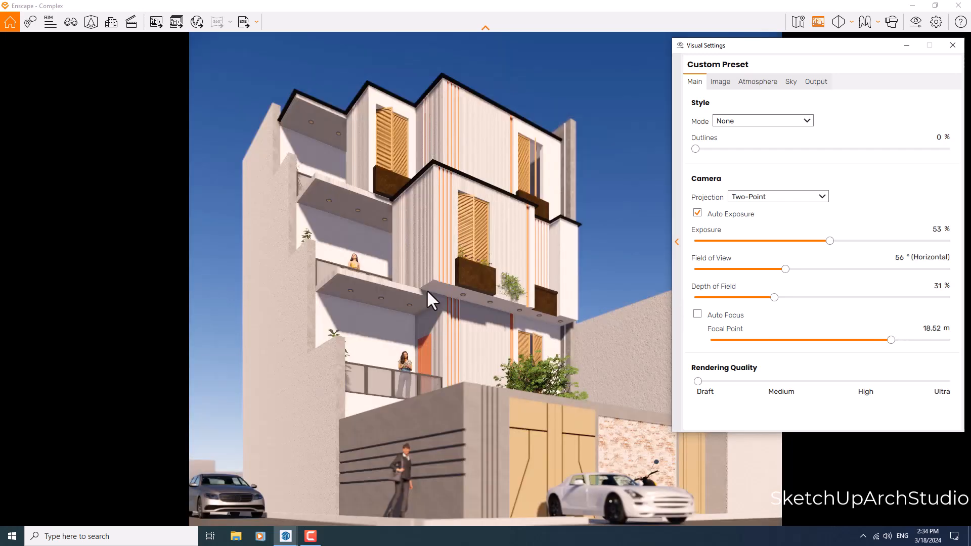
{"action": "left_click", "coordinate": [937, 328]}
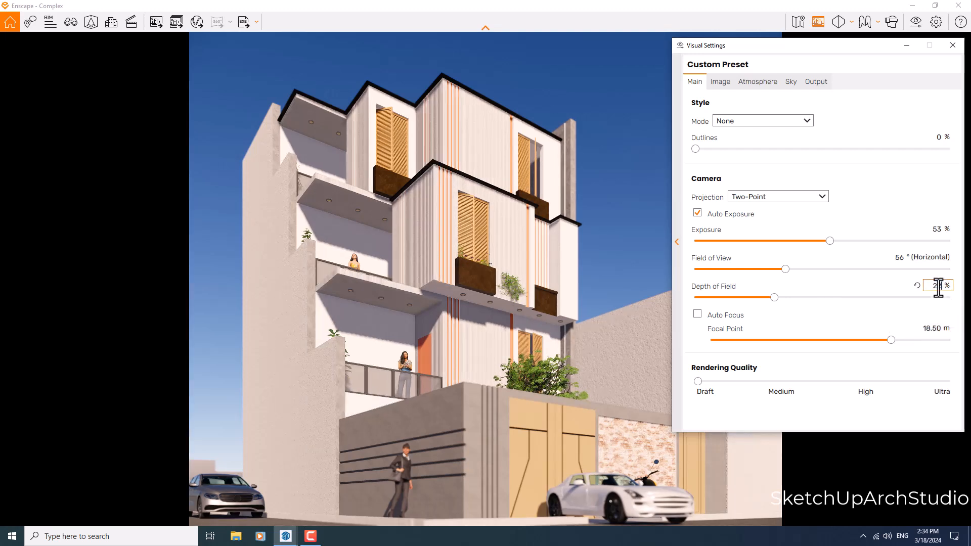
{"action": "left_click_drag", "start_coordinate": [781, 297], "coordinate": [773, 297]}
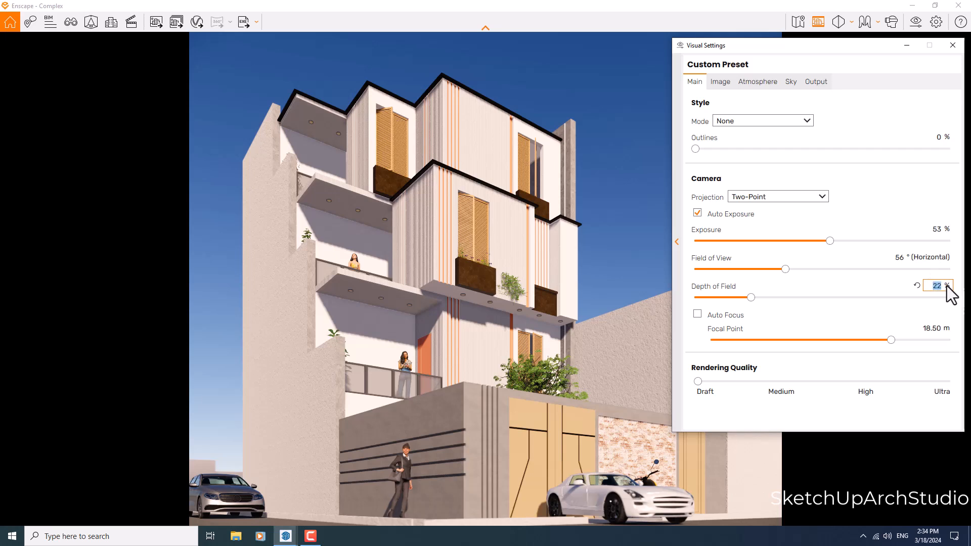
{"action": "left_click_drag", "start_coordinate": [752, 298], "coordinate": [736, 298]}
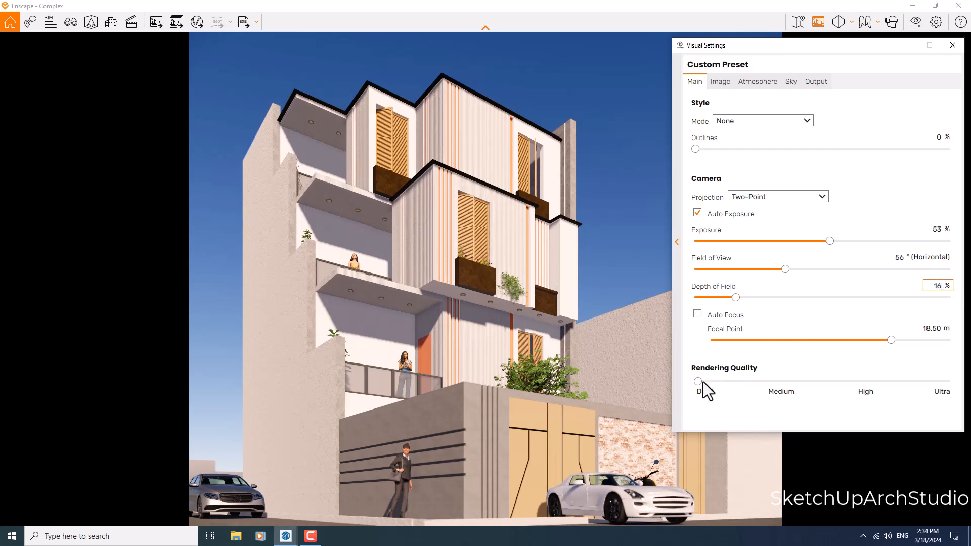
{"action": "left_click_drag", "start_coordinate": [698, 381], "coordinate": [782, 381]}
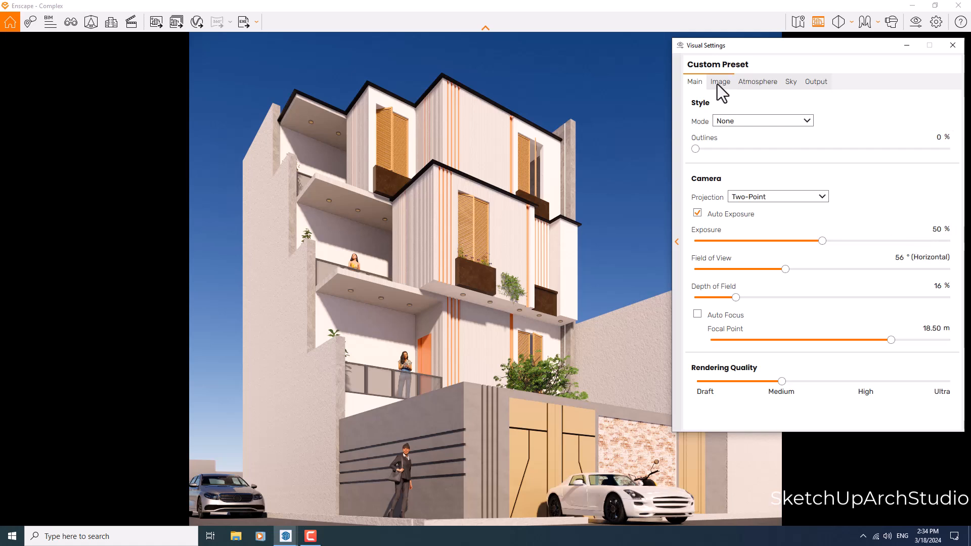
On the Image tab, set saturation to 102% and colour temperature to 6,800 K.
{"action": "left_click", "coordinate": [719, 81]}
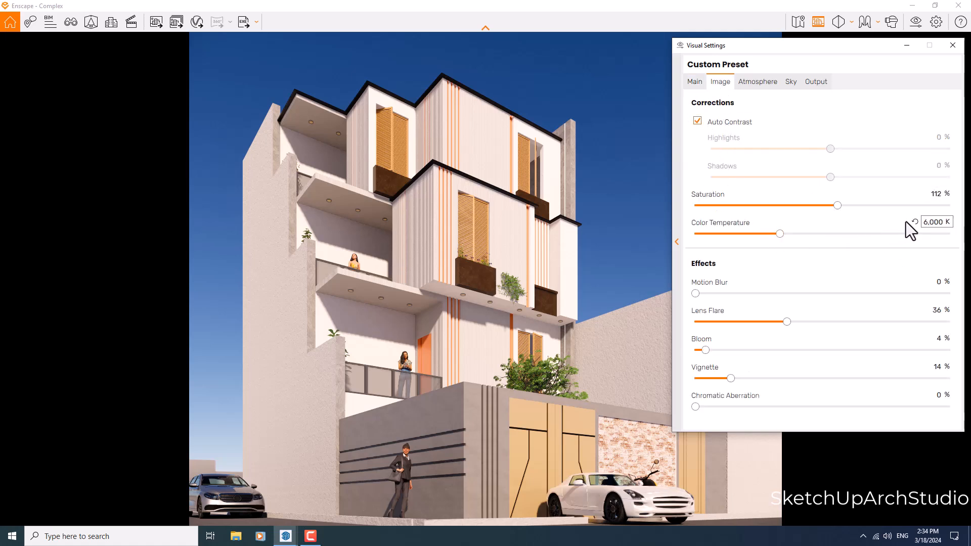
{"action": "mouse_move", "coordinate": [919, 232]}
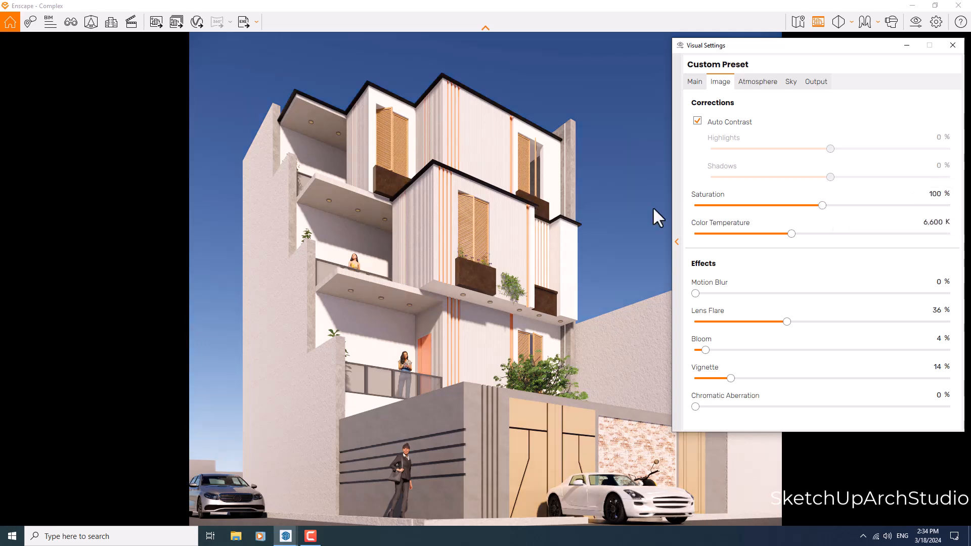
{"action": "left_click_drag", "start_coordinate": [823, 205], "coordinate": [825, 205]}
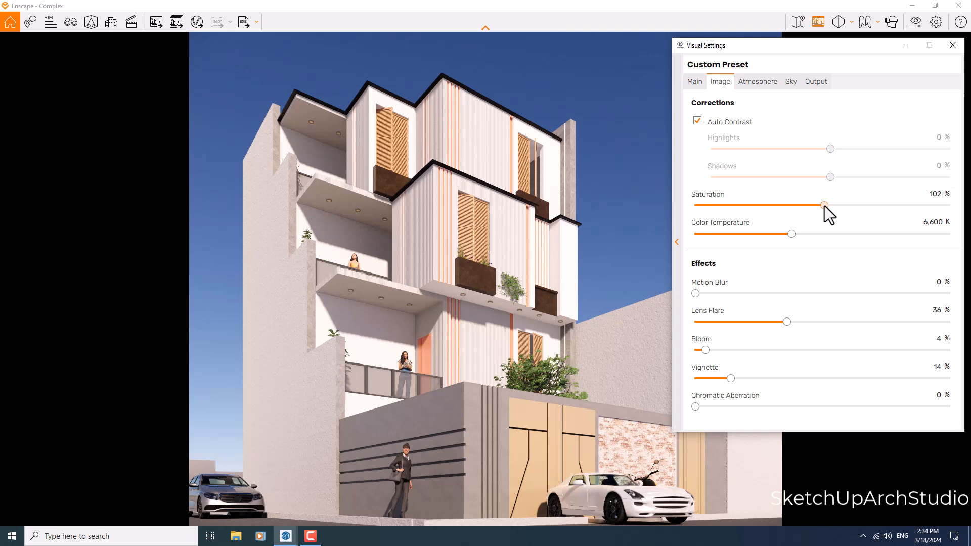
{"action": "left_click_drag", "start_coordinate": [822, 205], "coordinate": [829, 205]}
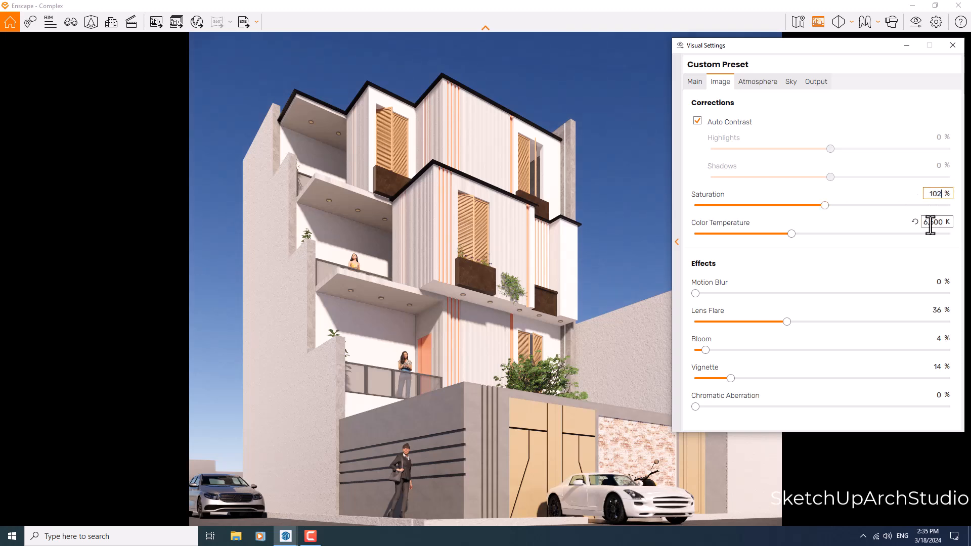
{"action": "triple_click", "coordinate": [930, 221]}
{"action": "type", "text": "6,800"}
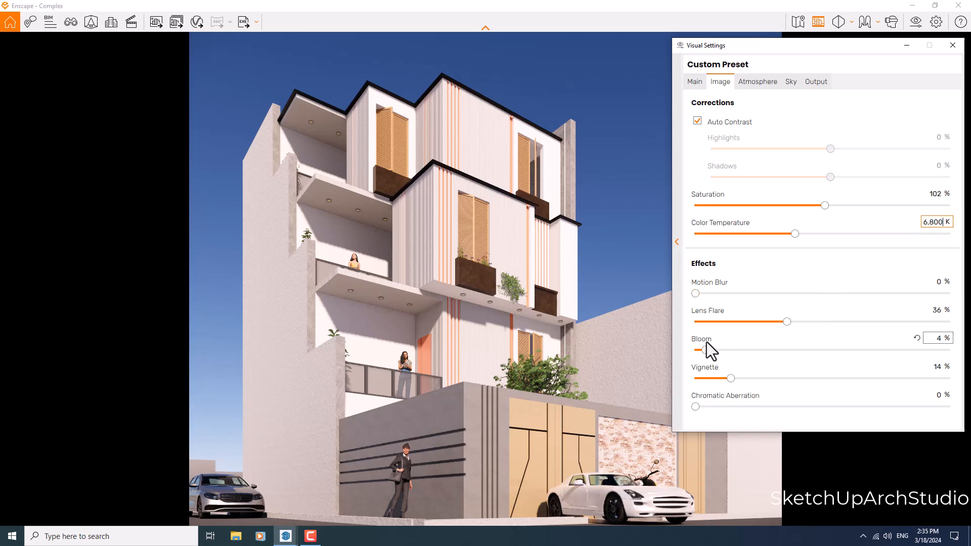
{"action": "mouse_move", "coordinate": [710, 356]}
{"action": "type", "text": "0"}
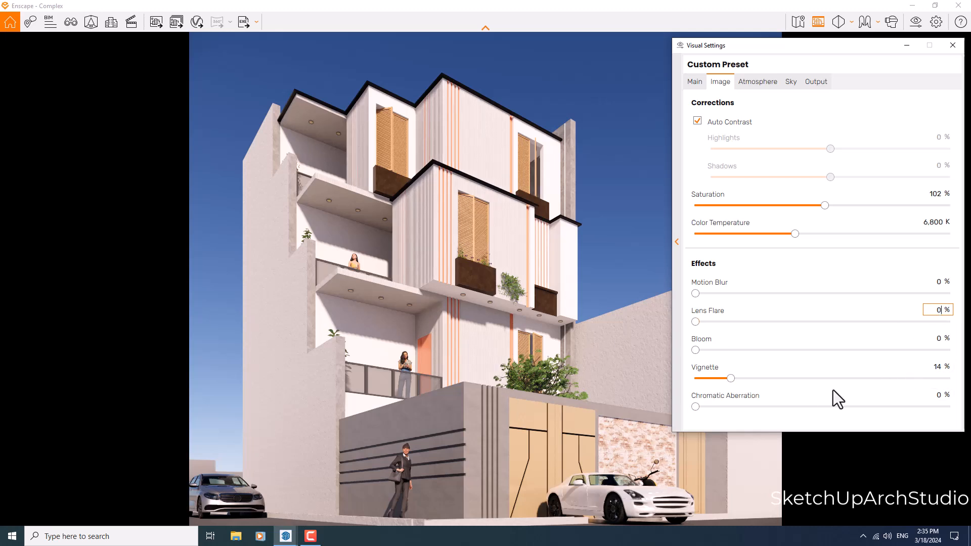
{"action": "mouse_move", "coordinate": [799, 220]}
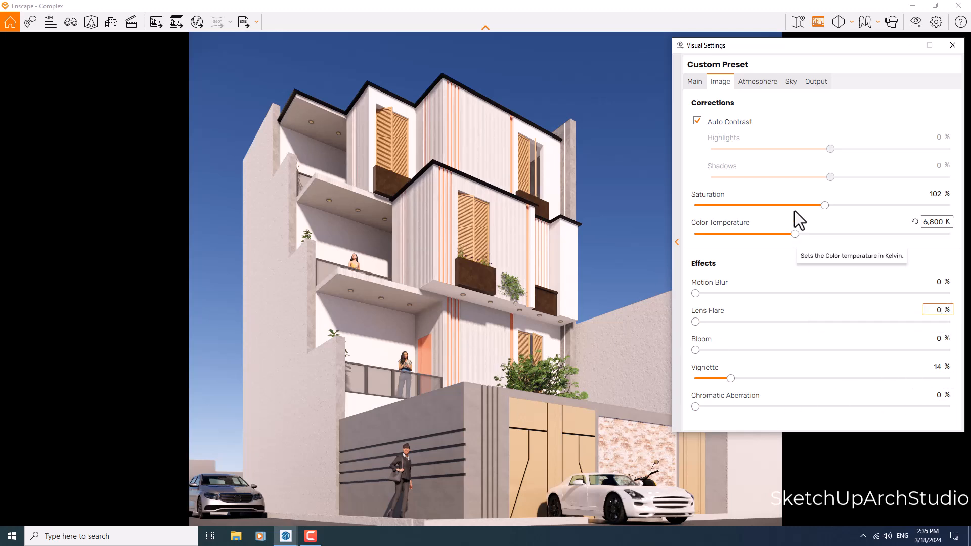
On the Atmosphere tab, set sun brightness to 50%.
{"action": "left_click", "coordinate": [758, 81]}
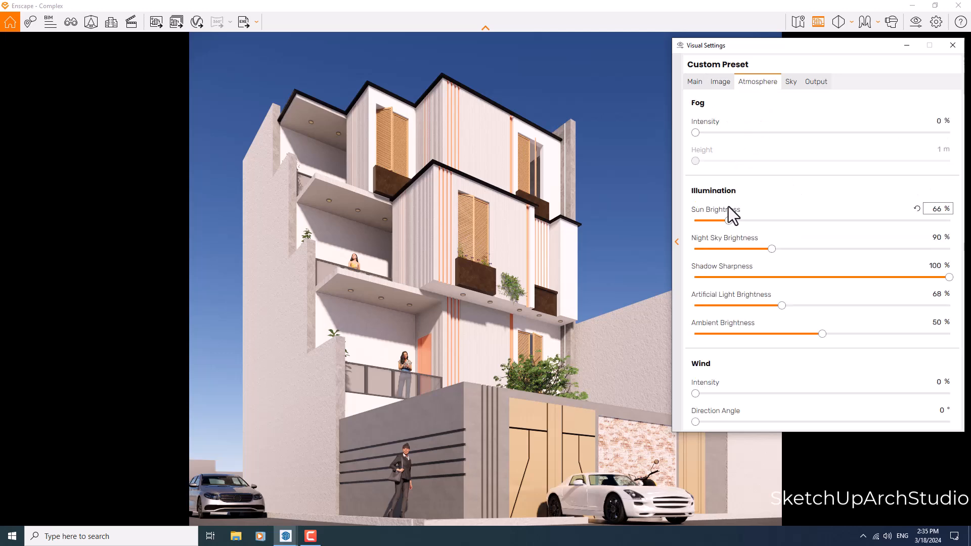
{"action": "mouse_move", "coordinate": [734, 225]}
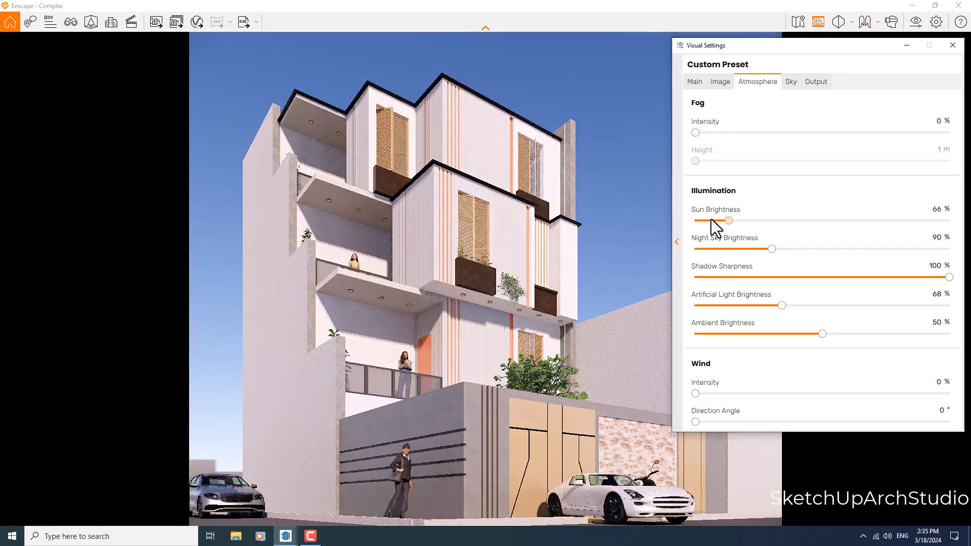
{"action": "left_click_drag", "start_coordinate": [729, 221], "coordinate": [697, 221]}
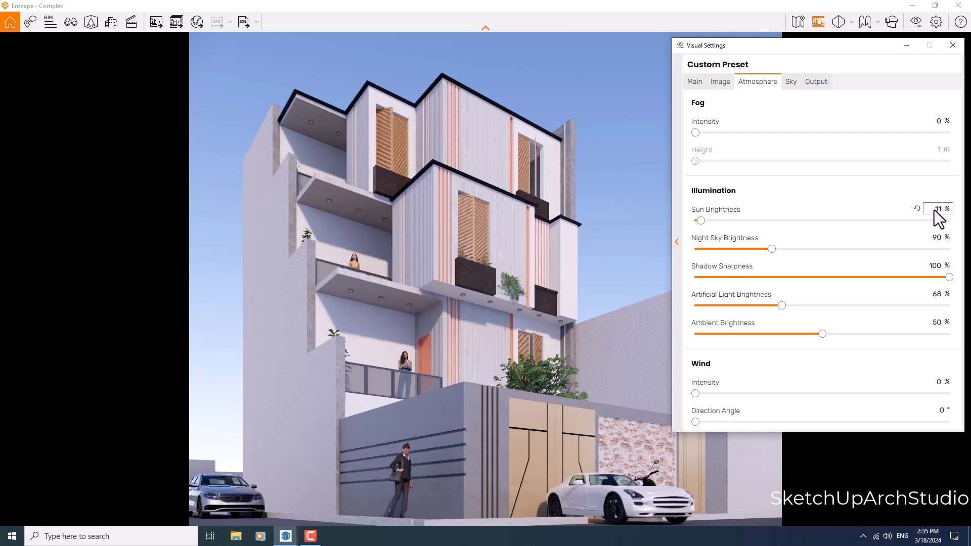
{"action": "left_click_drag", "start_coordinate": [702, 221], "coordinate": [735, 220]}
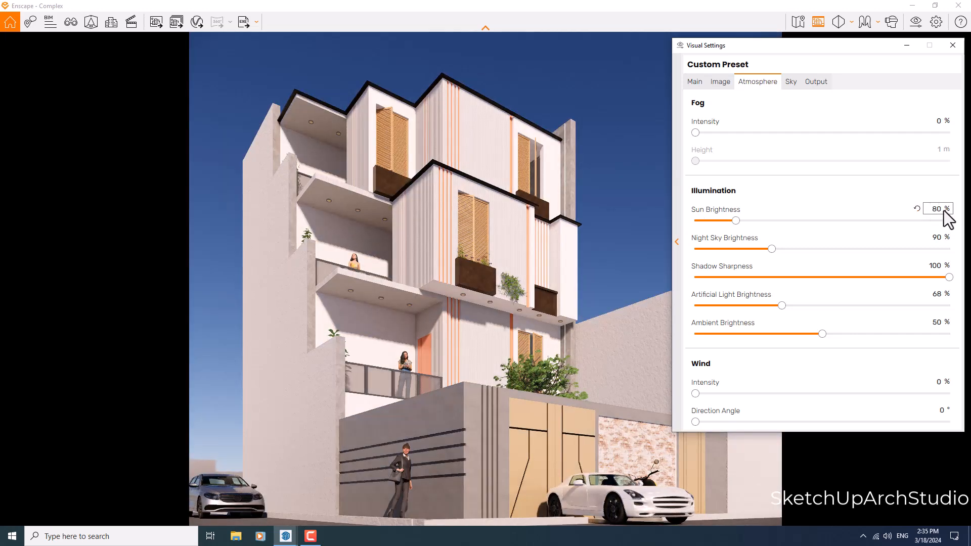
{"action": "left_click", "coordinate": [938, 208]}
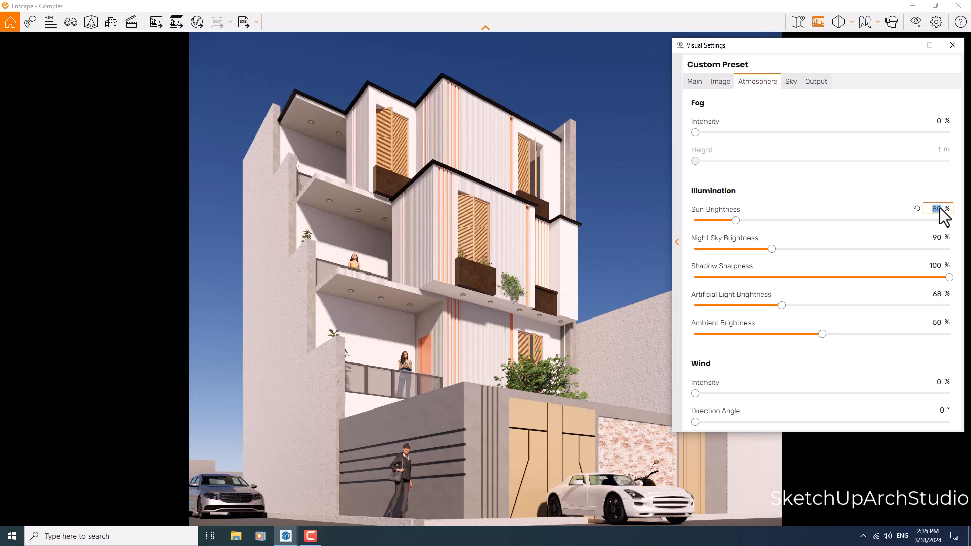
{"action": "type", "text": "50"}
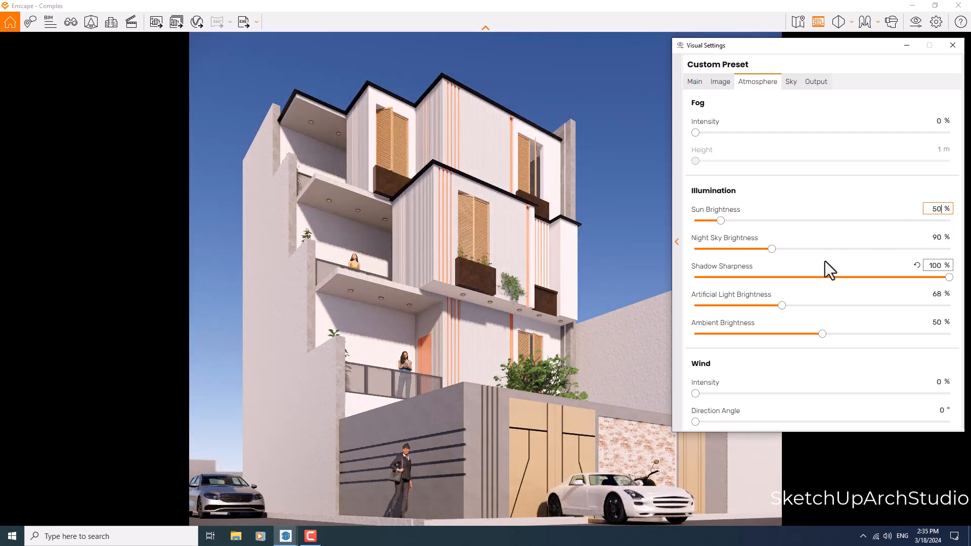
Soften shadow sharpness to 50% and raise ambient brightness to 66%.
{"action": "left_click_drag", "start_coordinate": [951, 278], "coordinate": [823, 277]}
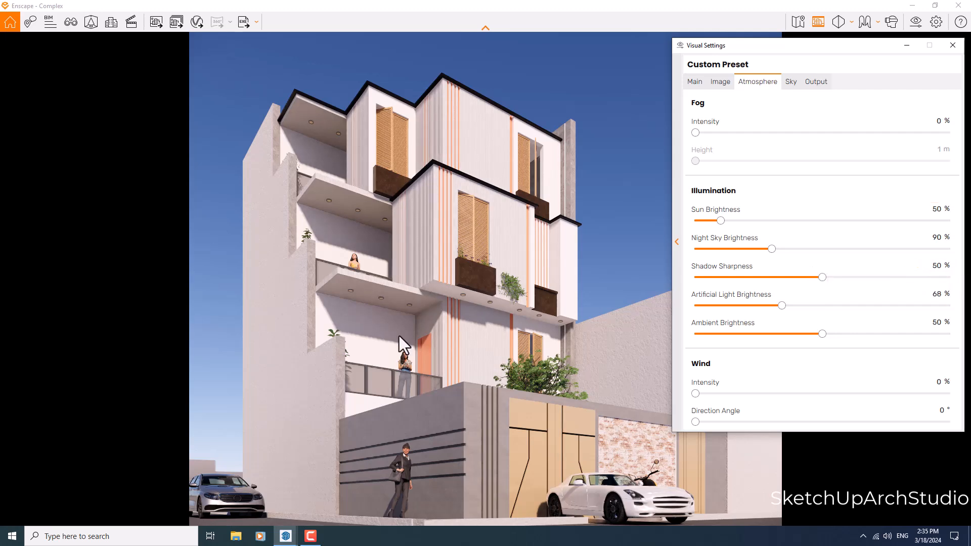
{"action": "mouse_move", "coordinate": [509, 358]}
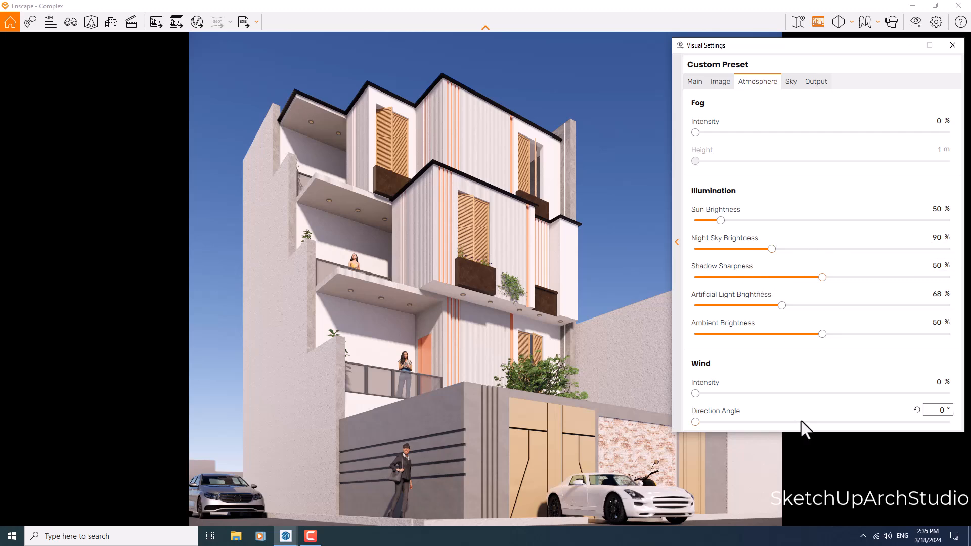
{"action": "mouse_move", "coordinate": [823, 333]}
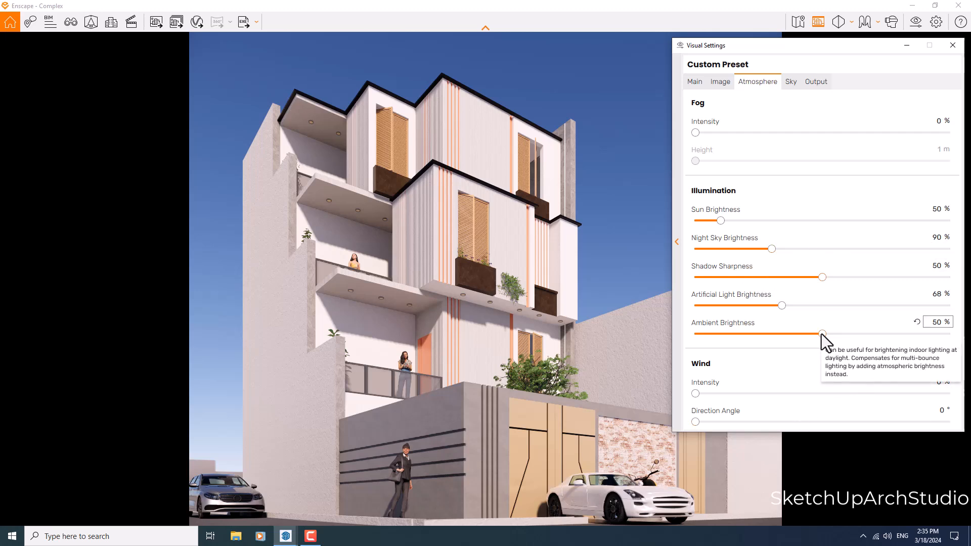
{"action": "mouse_move", "coordinate": [400, 321]}
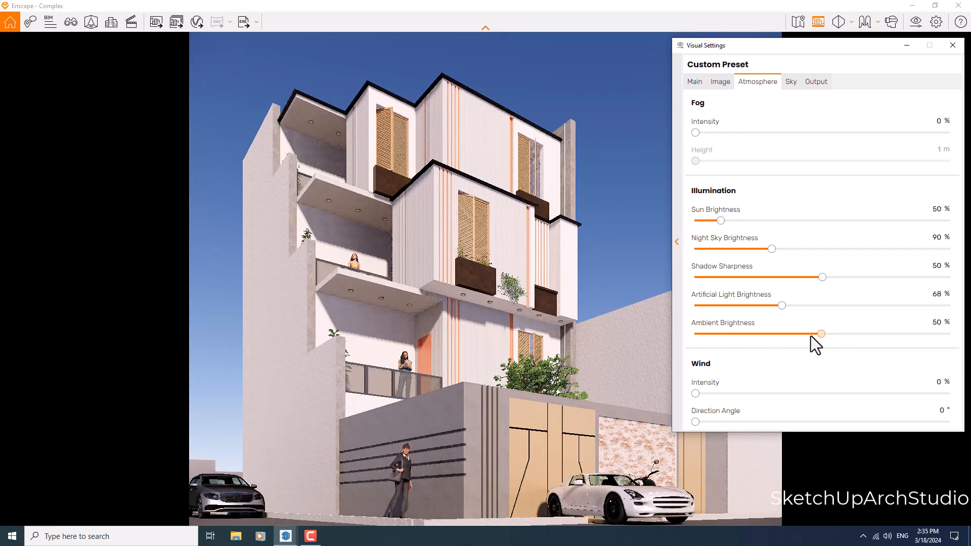
{"action": "left_click_drag", "start_coordinate": [822, 334], "coordinate": [696, 334]}
{"action": "type", "text": "6"}
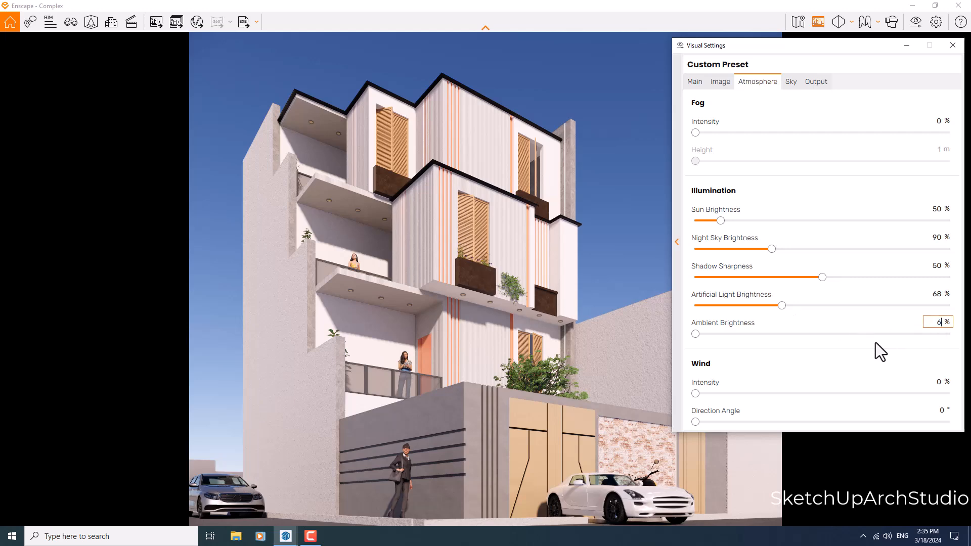
{"action": "left_click_drag", "start_coordinate": [695, 334], "coordinate": [863, 334]}
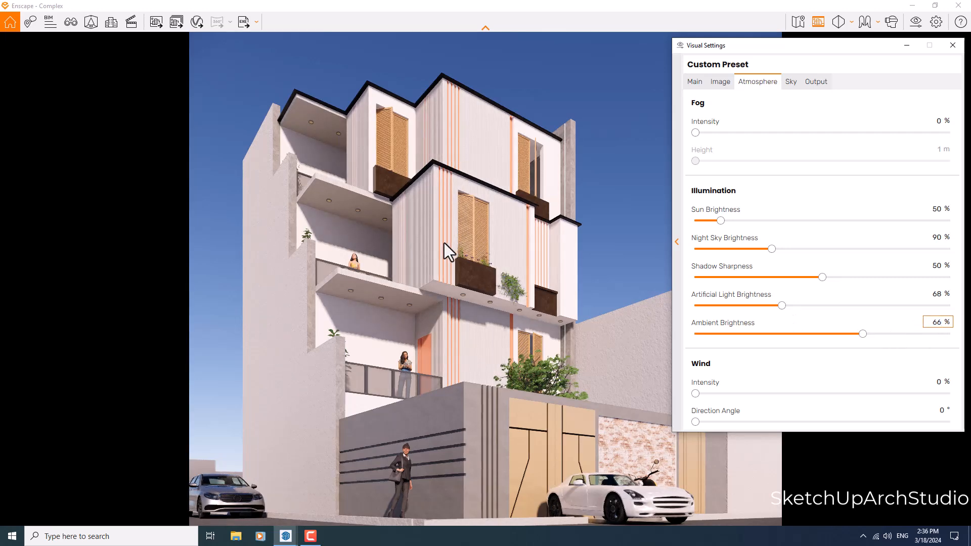
{"action": "left_click", "coordinate": [791, 81]}
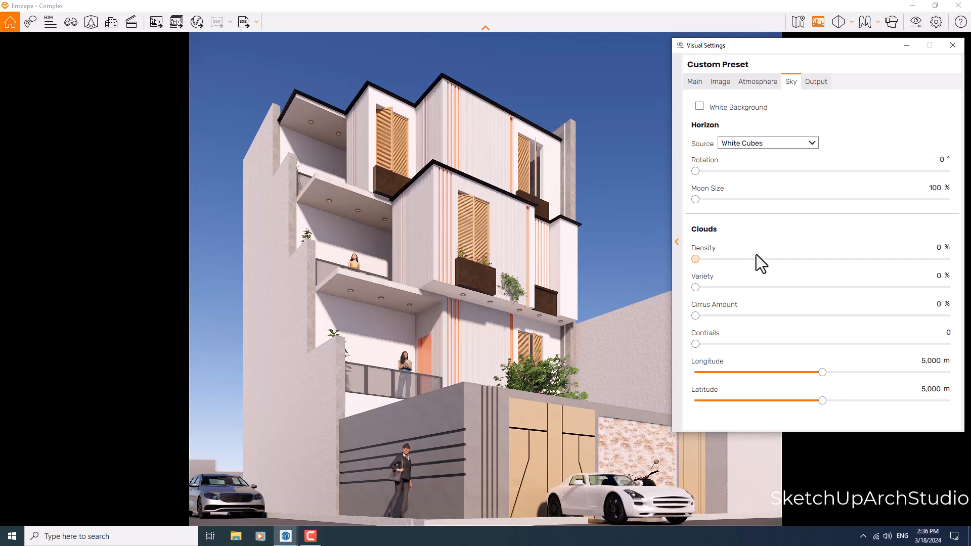
Add clouds at 27% density, 6% variety and 41% cirrus, with the horizon rotated to 53°.
{"action": "left_click_drag", "start_coordinate": [695, 259], "coordinate": [751, 259]}
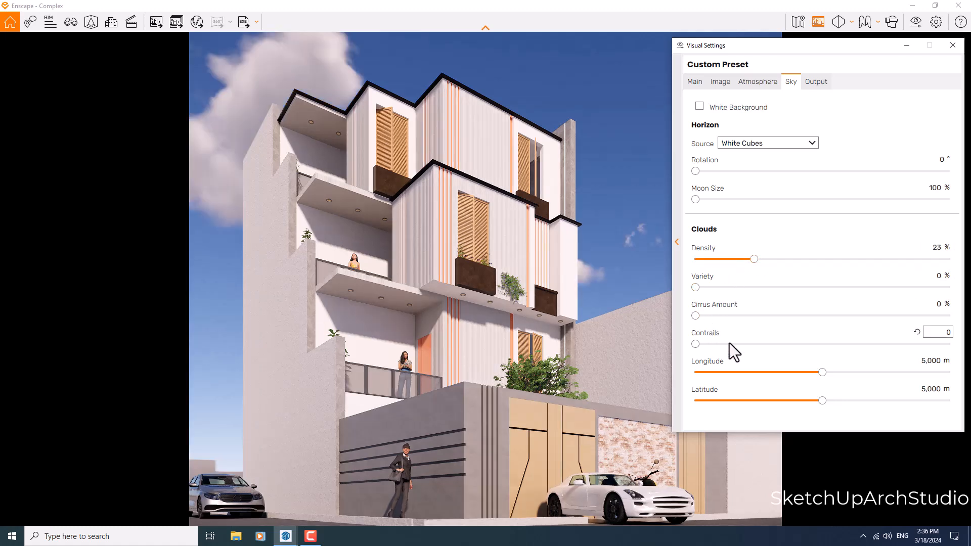
{"action": "left_click", "coordinate": [939, 247]}
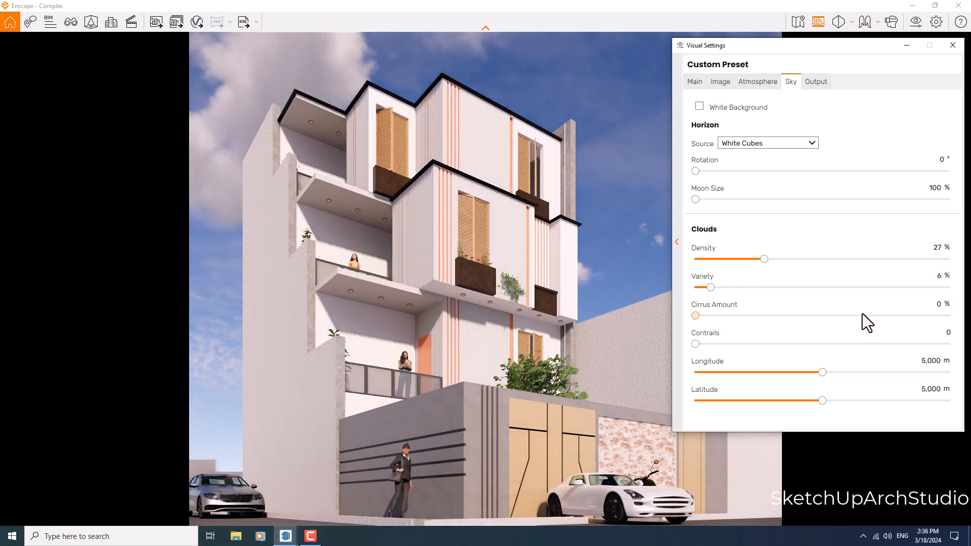
{"action": "mouse_move", "coordinate": [838, 318]}
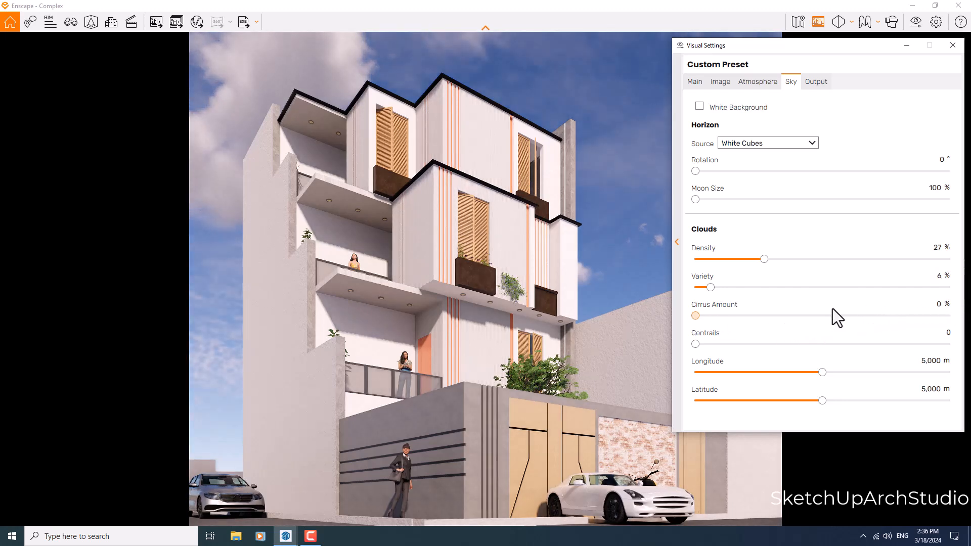
{"action": "left_click_drag", "start_coordinate": [695, 315], "coordinate": [870, 315]}
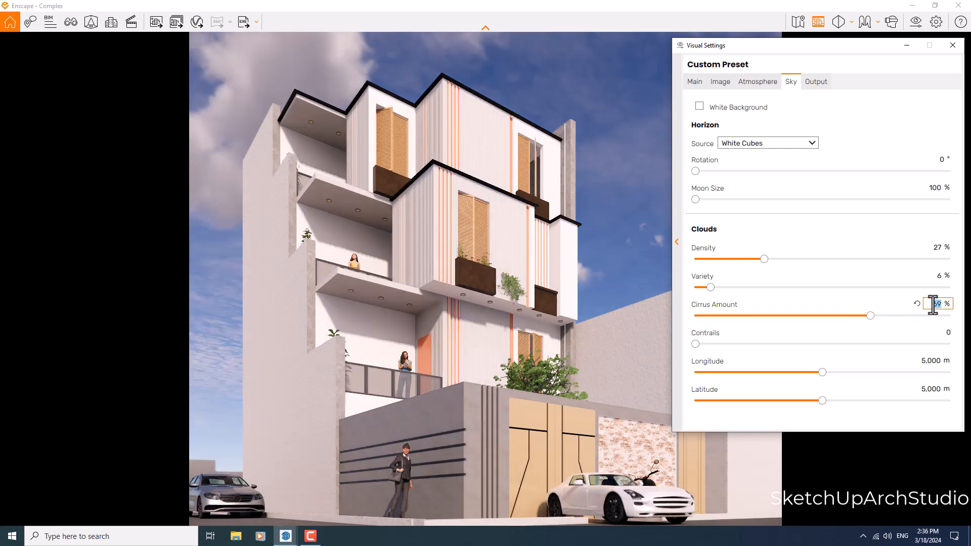
{"action": "left_click_drag", "start_coordinate": [870, 315], "coordinate": [800, 315]}
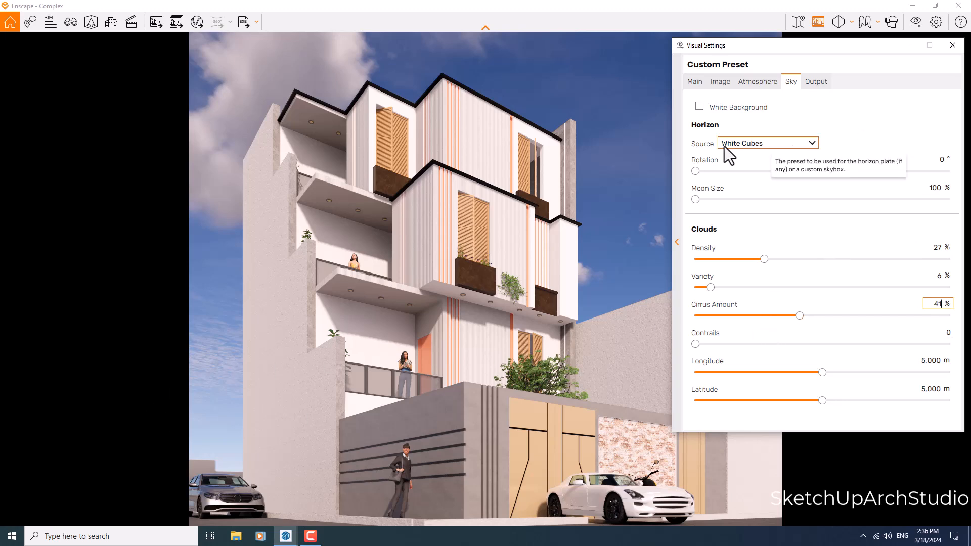
{"action": "mouse_move", "coordinate": [212, 469]}
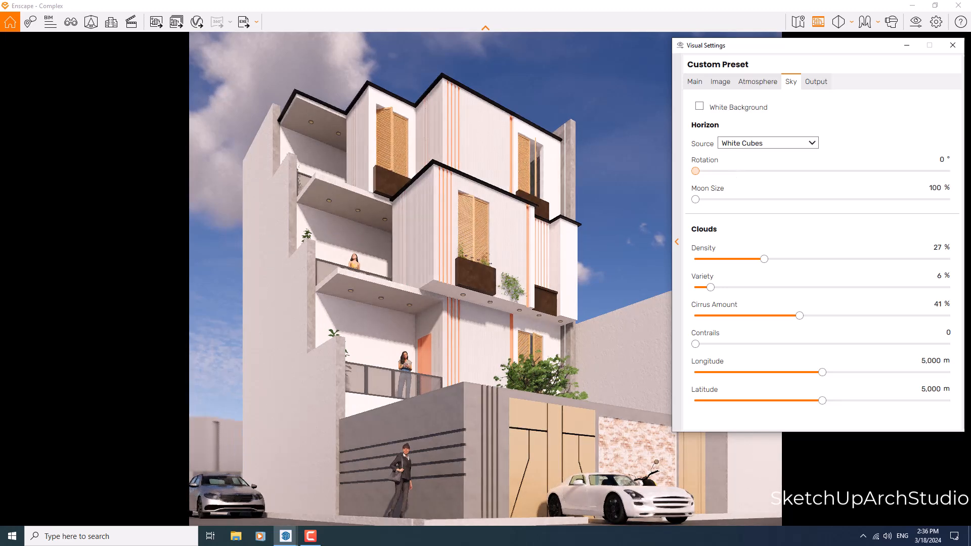
{"action": "left_click_drag", "start_coordinate": [695, 171], "coordinate": [733, 171]}
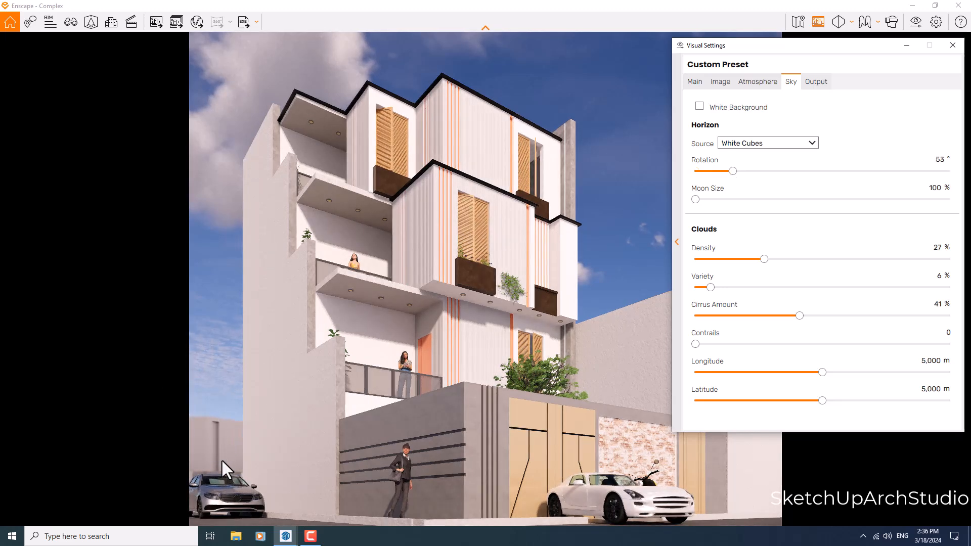
{"action": "mouse_move", "coordinate": [797, 238]}
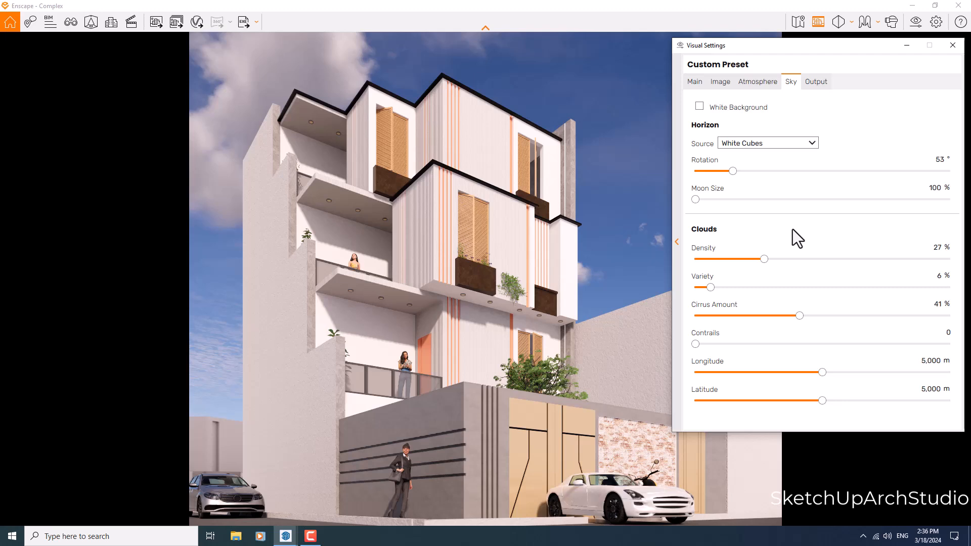
{"action": "mouse_move", "coordinate": [784, 246]}
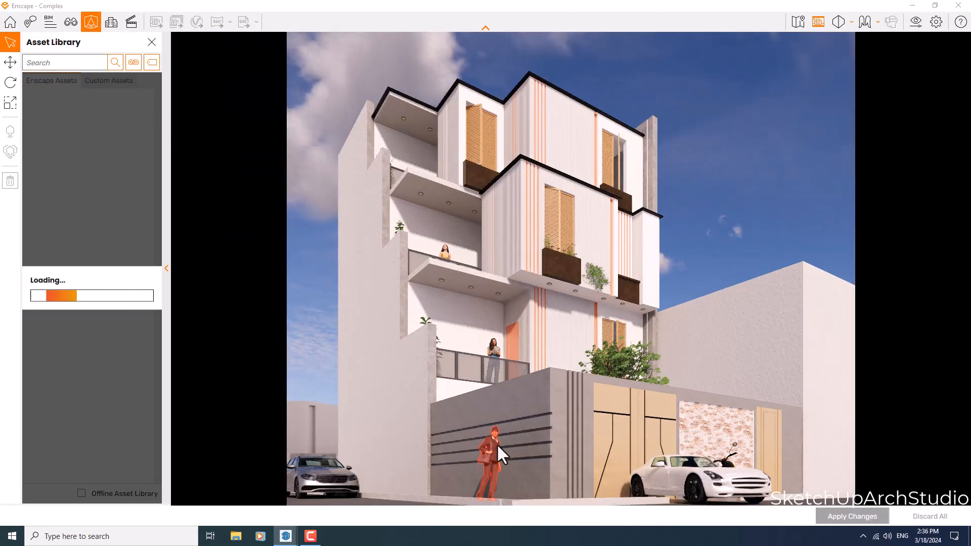
Reposition the foreground standing man beside the white car, then show the saved views list.
{"action": "left_click", "coordinate": [488, 446]}
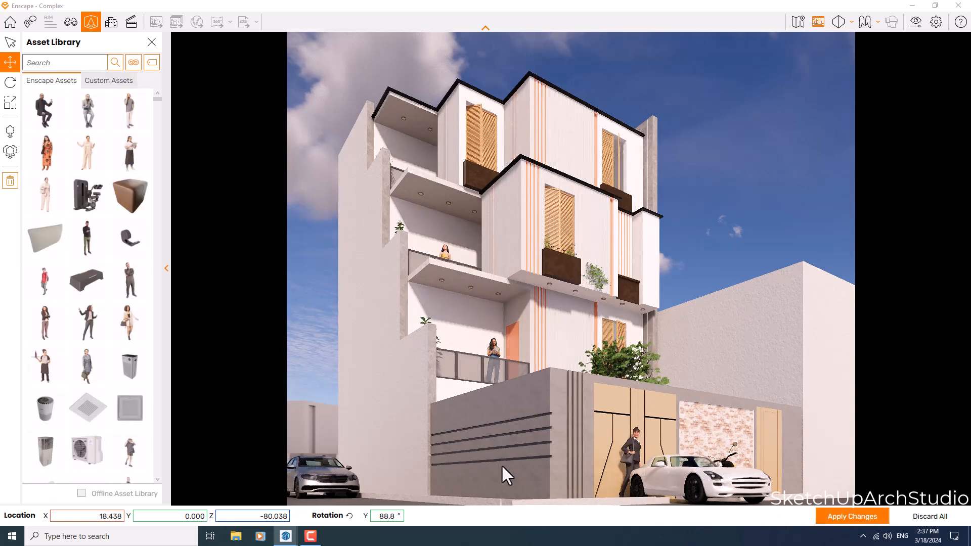
{"action": "left_click", "coordinate": [626, 446]}
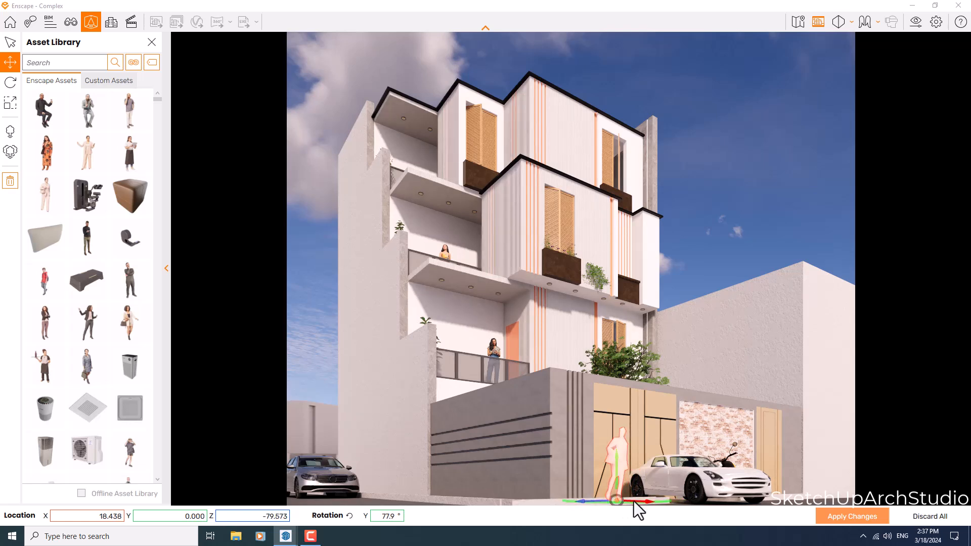
{"action": "left_click_drag", "start_coordinate": [644, 500], "coordinate": [628, 507]}
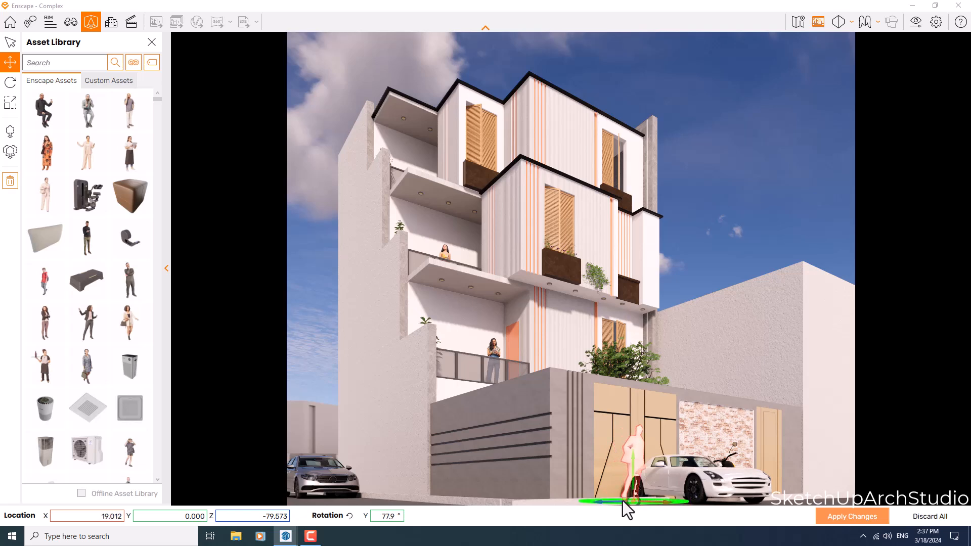
{"action": "mouse_move", "coordinate": [615, 509]}
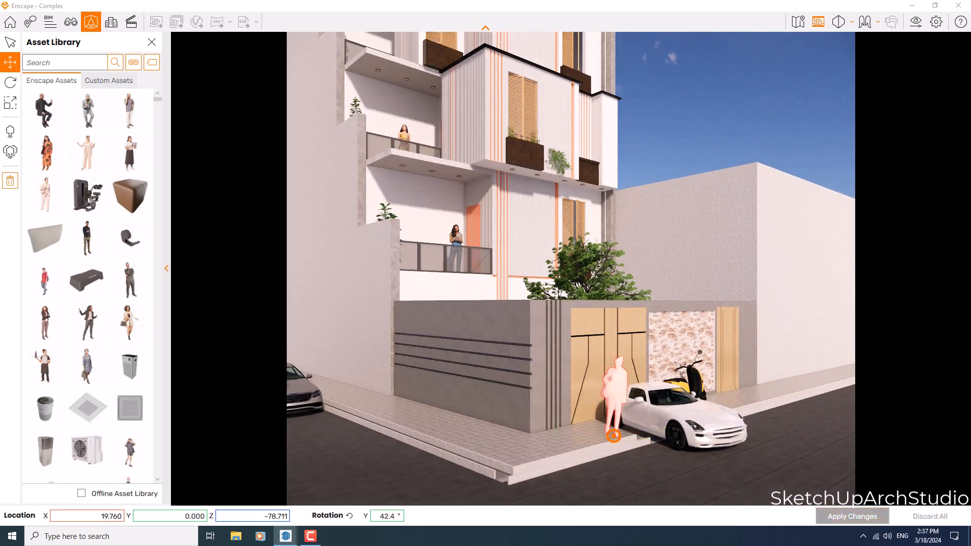
{"action": "left_click", "coordinate": [853, 516]}
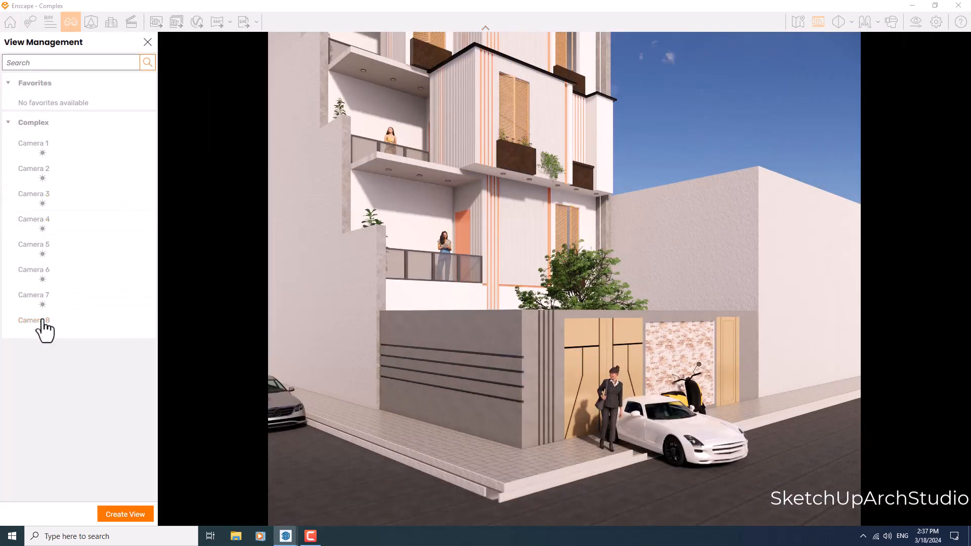
Reload the Camera 8 view, set exposure to 47%, and begin a screenshot.
{"action": "left_click", "coordinate": [33, 320]}
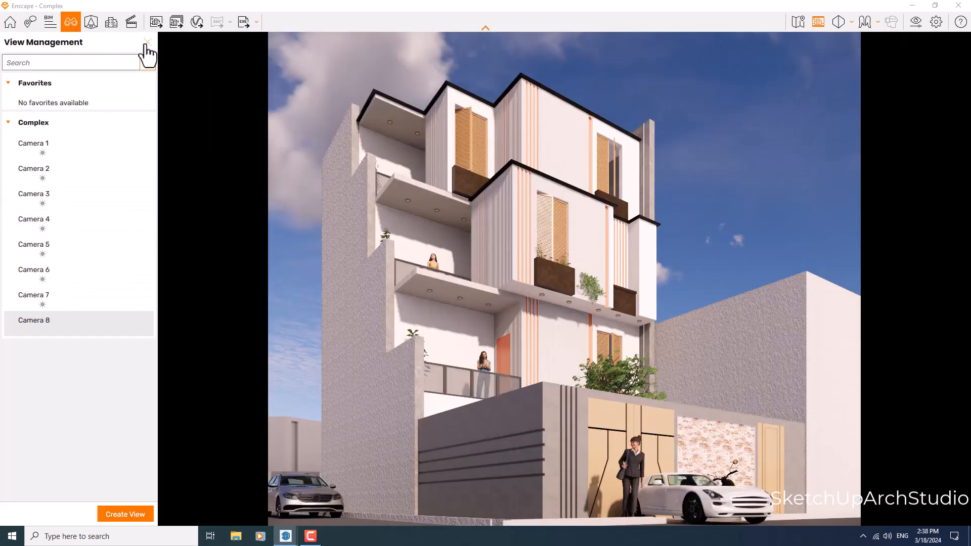
{"action": "left_click", "coordinate": [148, 42]}
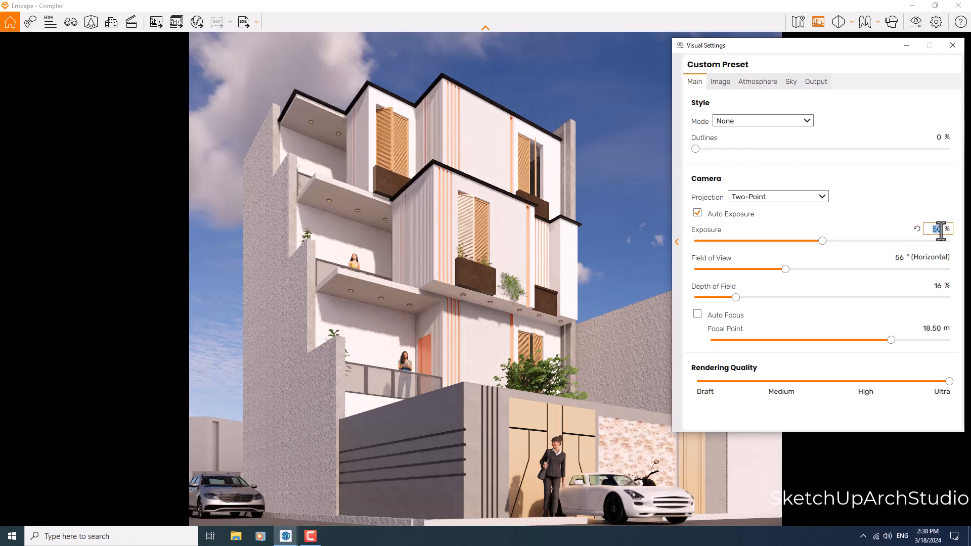
{"action": "left_click_drag", "start_coordinate": [823, 240], "coordinate": [808, 241]}
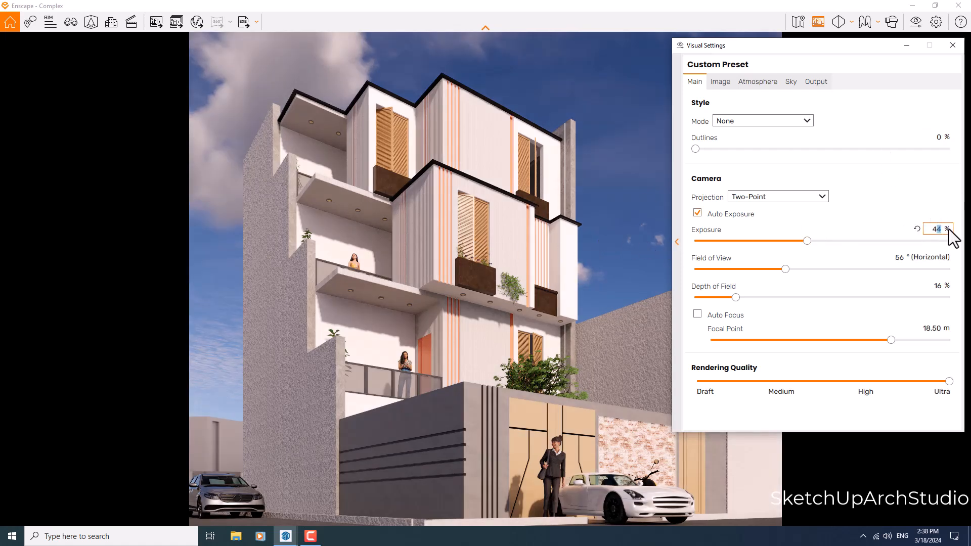
{"action": "left_click_drag", "start_coordinate": [806, 240], "coordinate": [814, 241]}
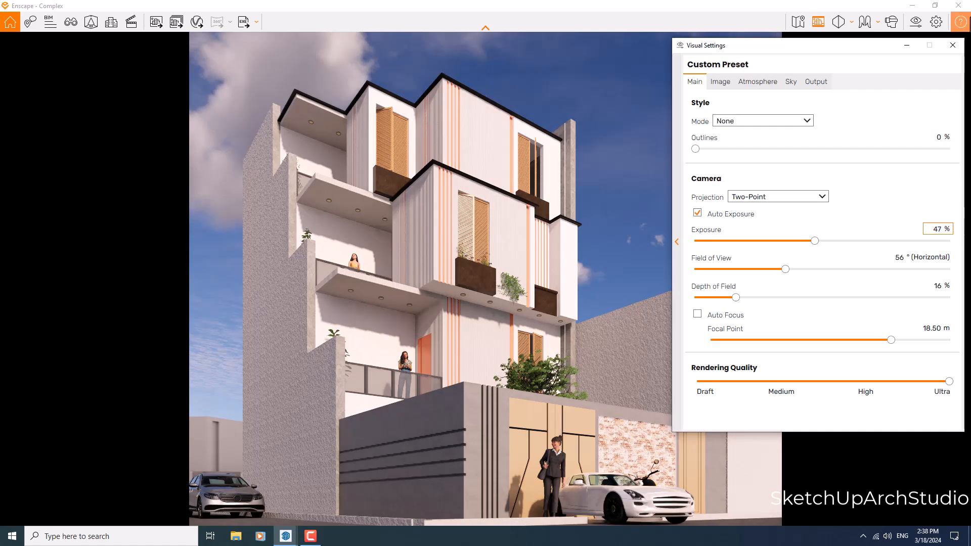
{"action": "left_click", "coordinate": [156, 22]}
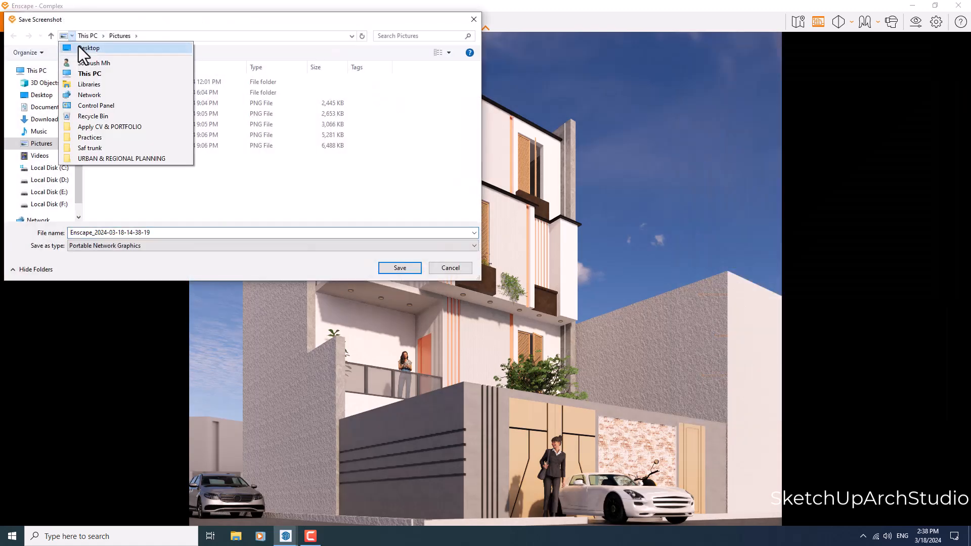
Save the Camera 8 screenshot to the Desktop as a PNG.
{"action": "left_click", "coordinate": [89, 47]}
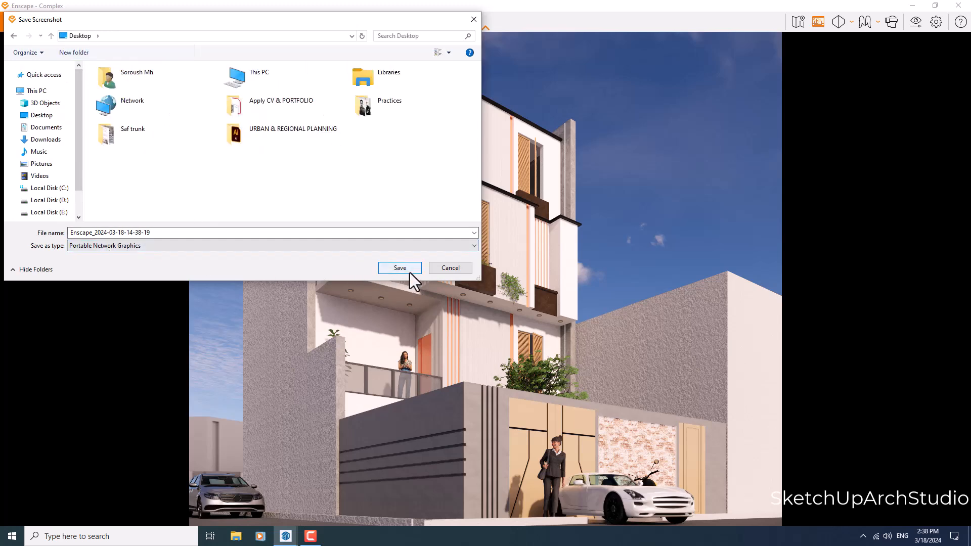
{"action": "left_click", "coordinate": [399, 267]}
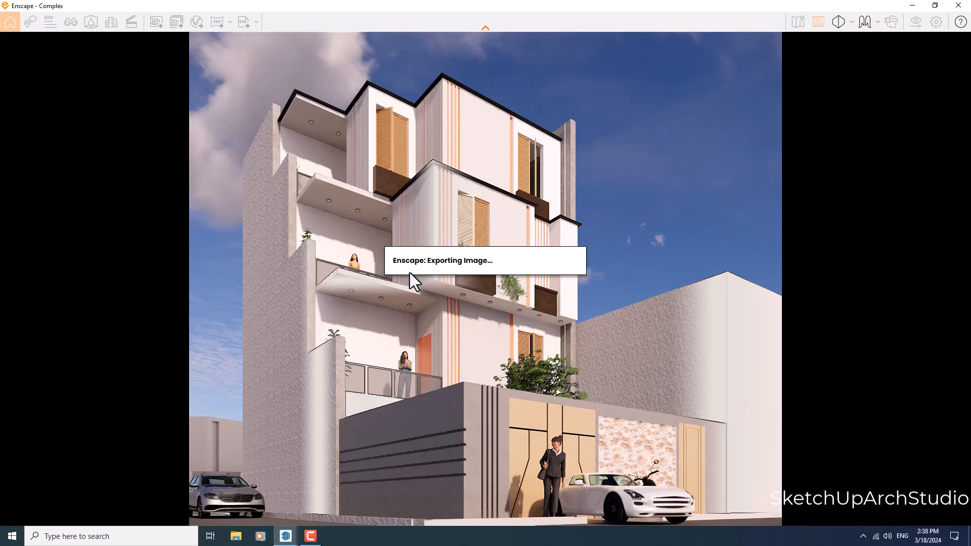